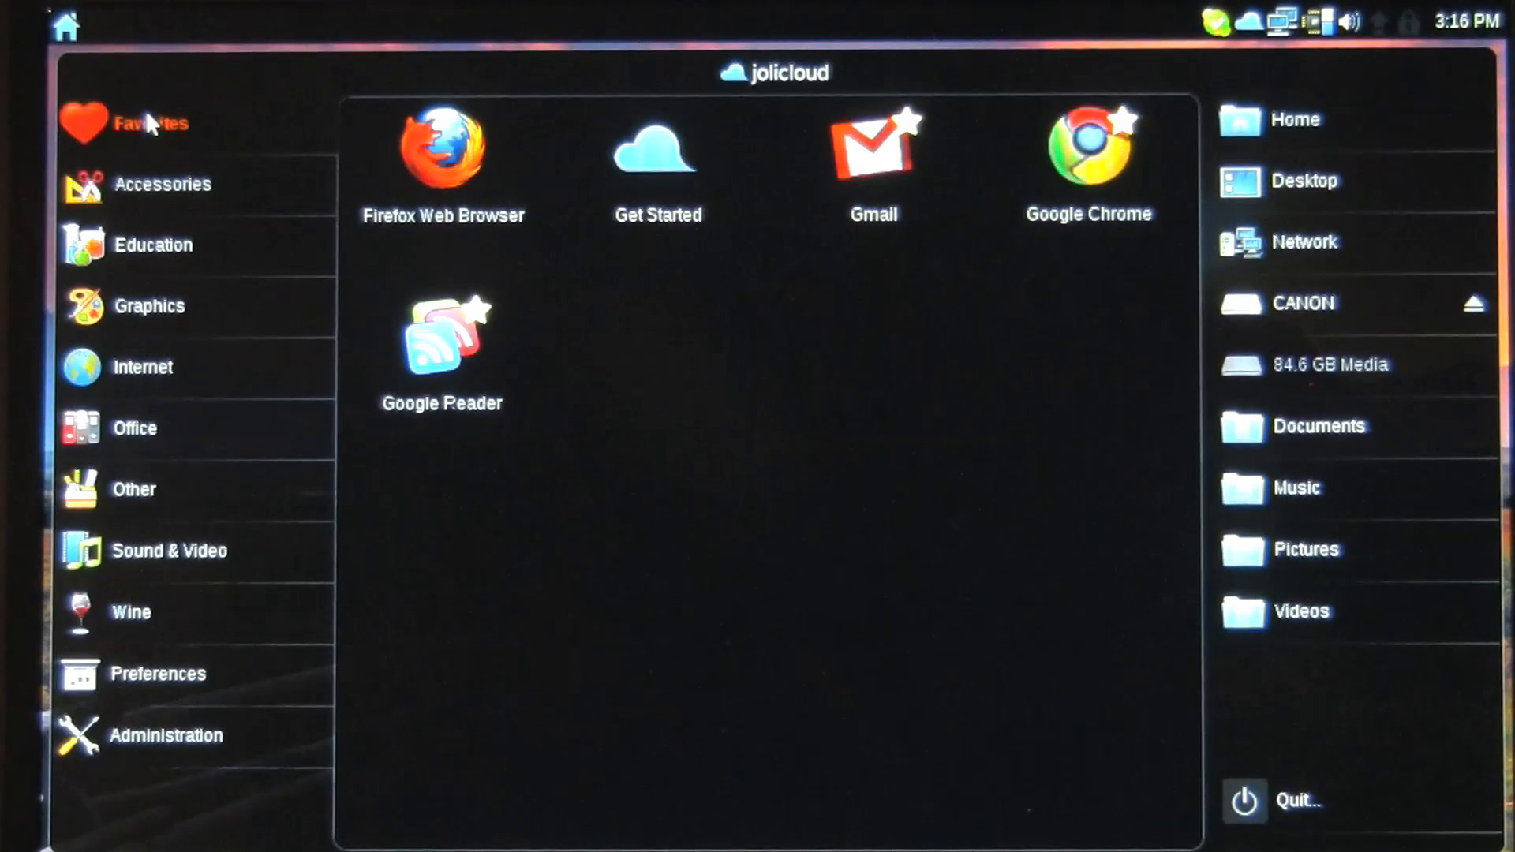
{"action": "mouse_move", "coordinate": [756, 191]}
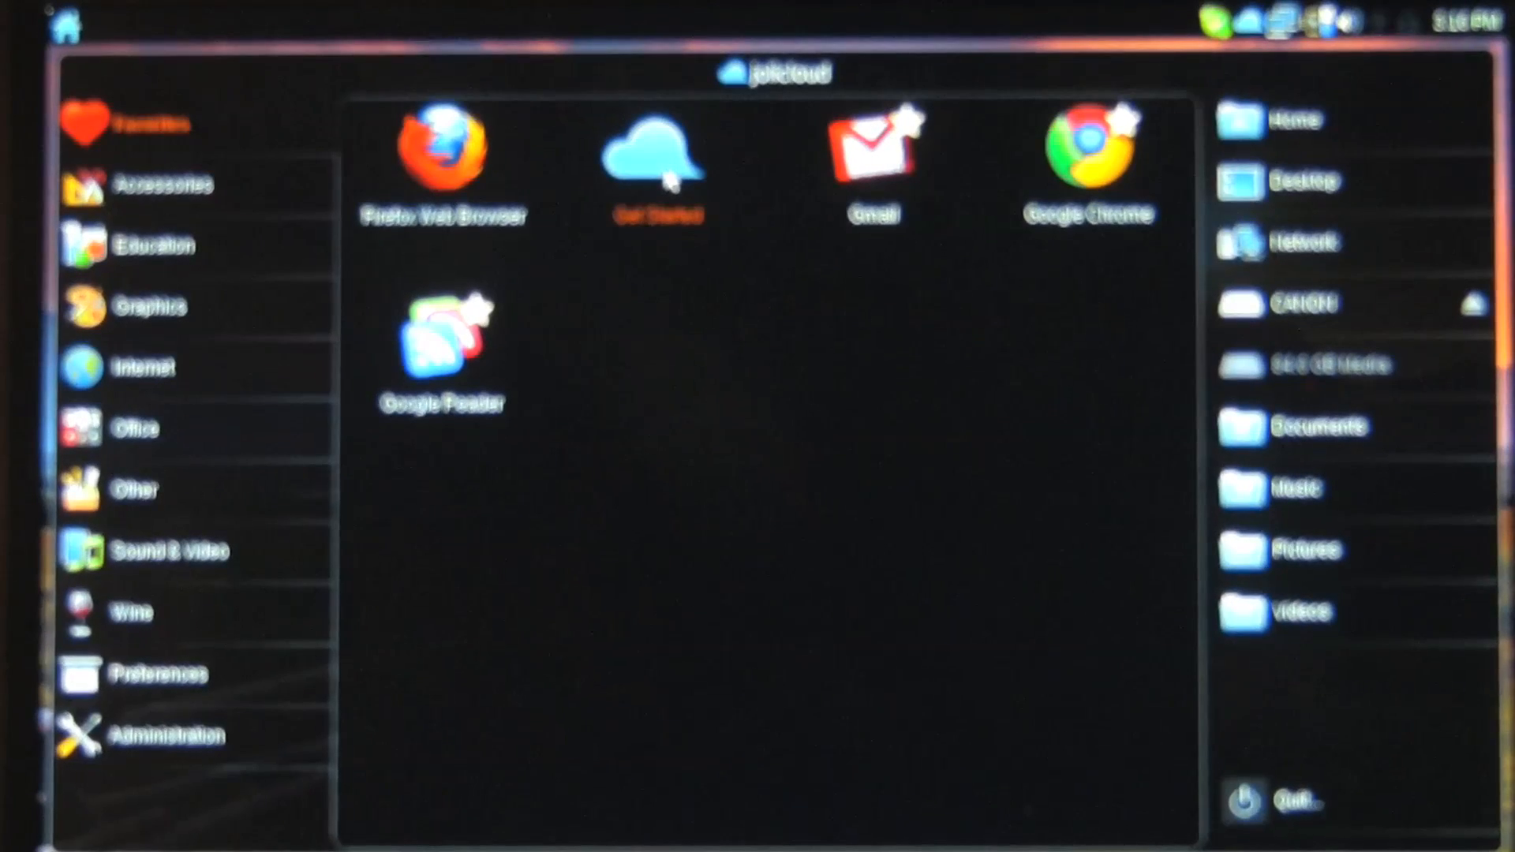
- Launch Get Started from Favorites to reach the My Jolicloud dashboard with friend notifications
{"action": "left_click", "coordinate": [655, 154]}
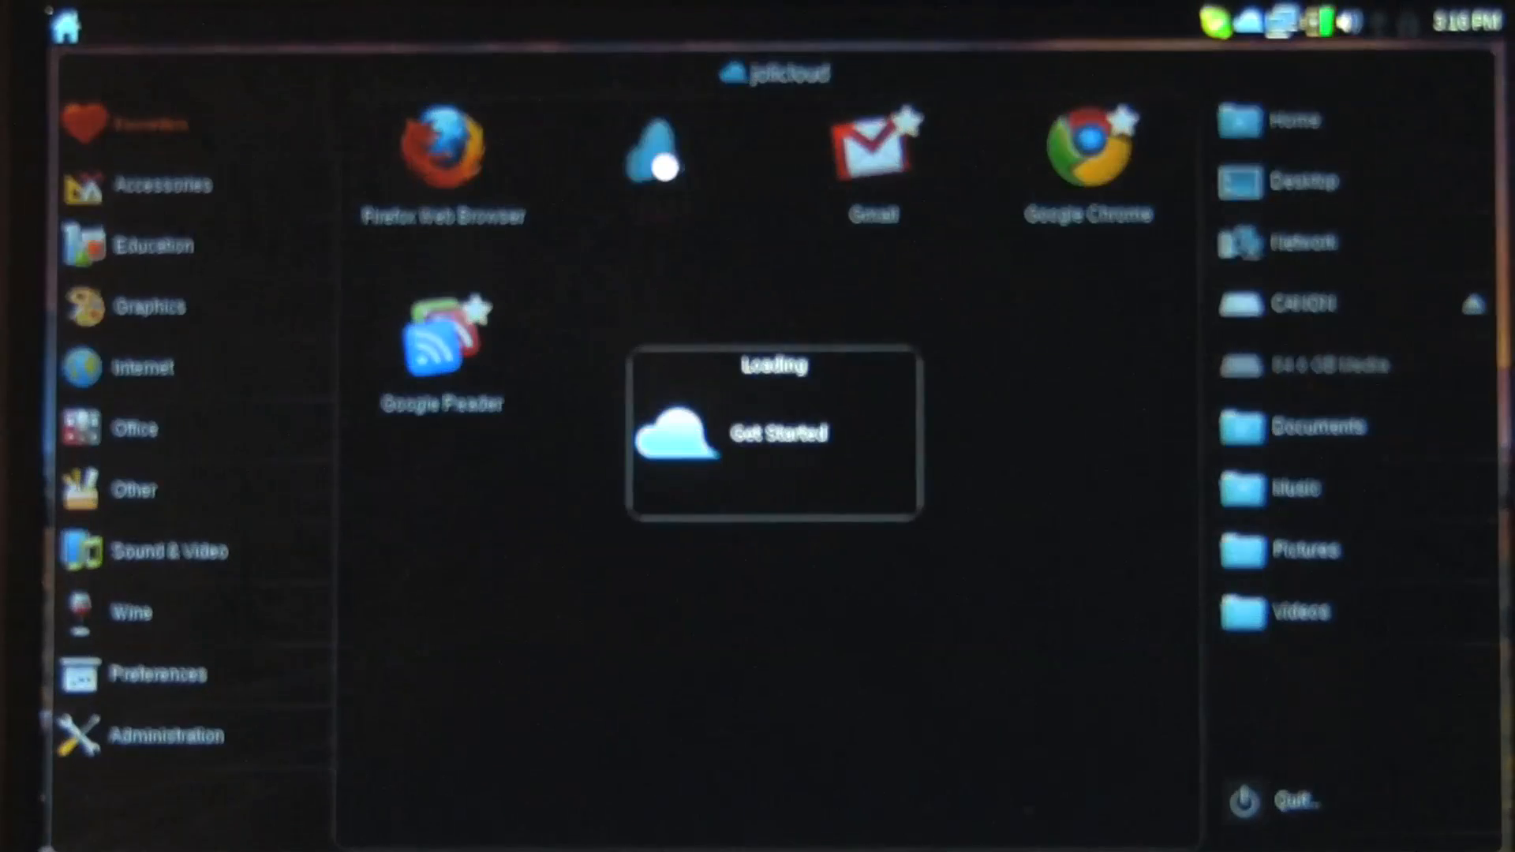
{"action": "left_click", "coordinate": [778, 433]}
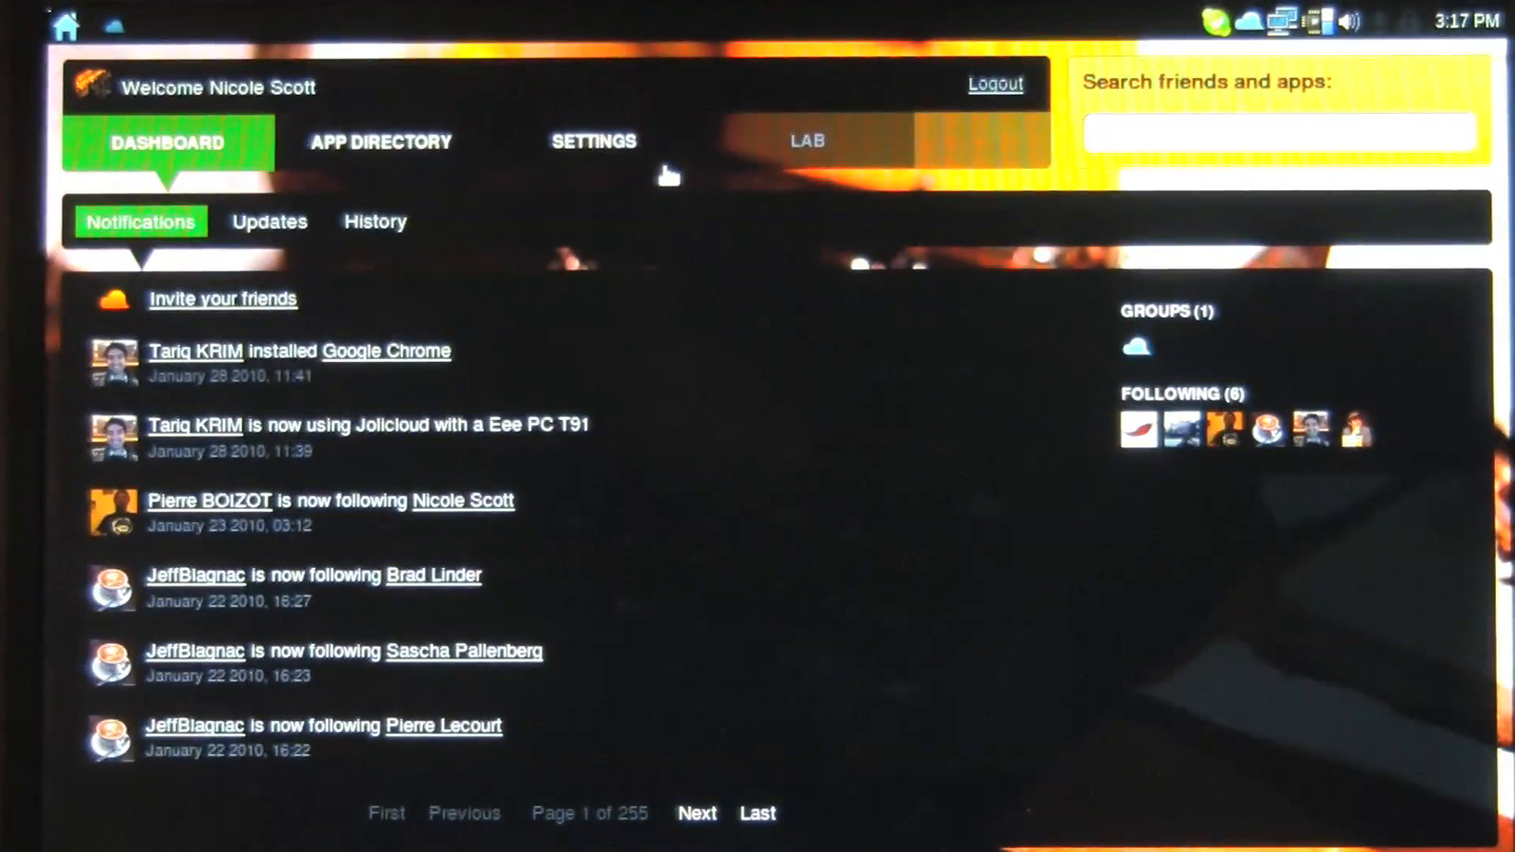
- Switch to the App Directory showing featured apps, most popular first
{"action": "left_click", "coordinate": [380, 142]}
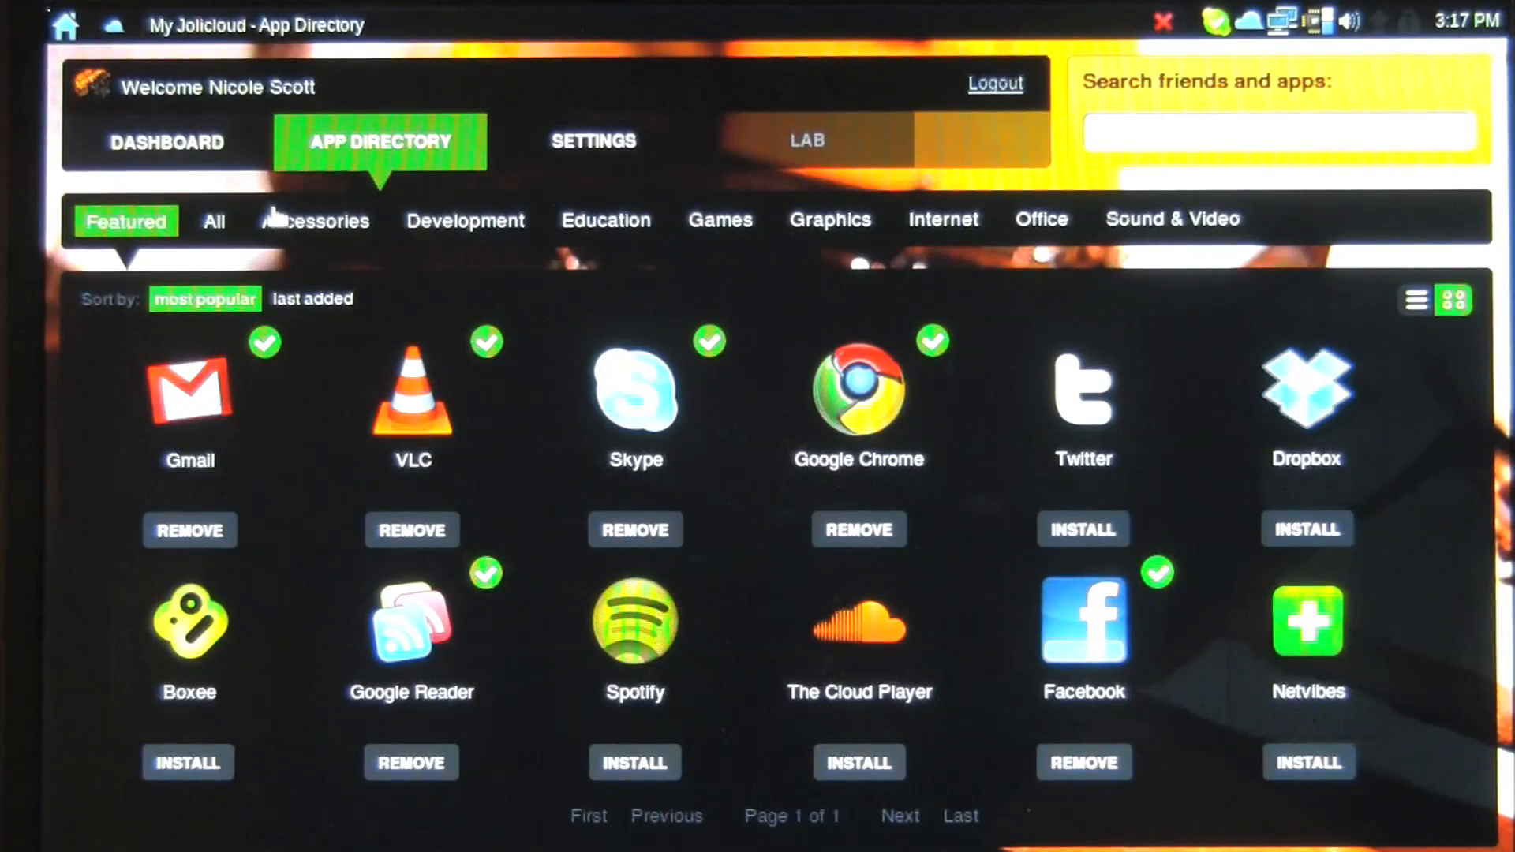
- Browse Accessories, Development and Education, view MIT OpenCourseWare details, and return to the Education list
{"action": "left_click", "coordinate": [316, 221]}
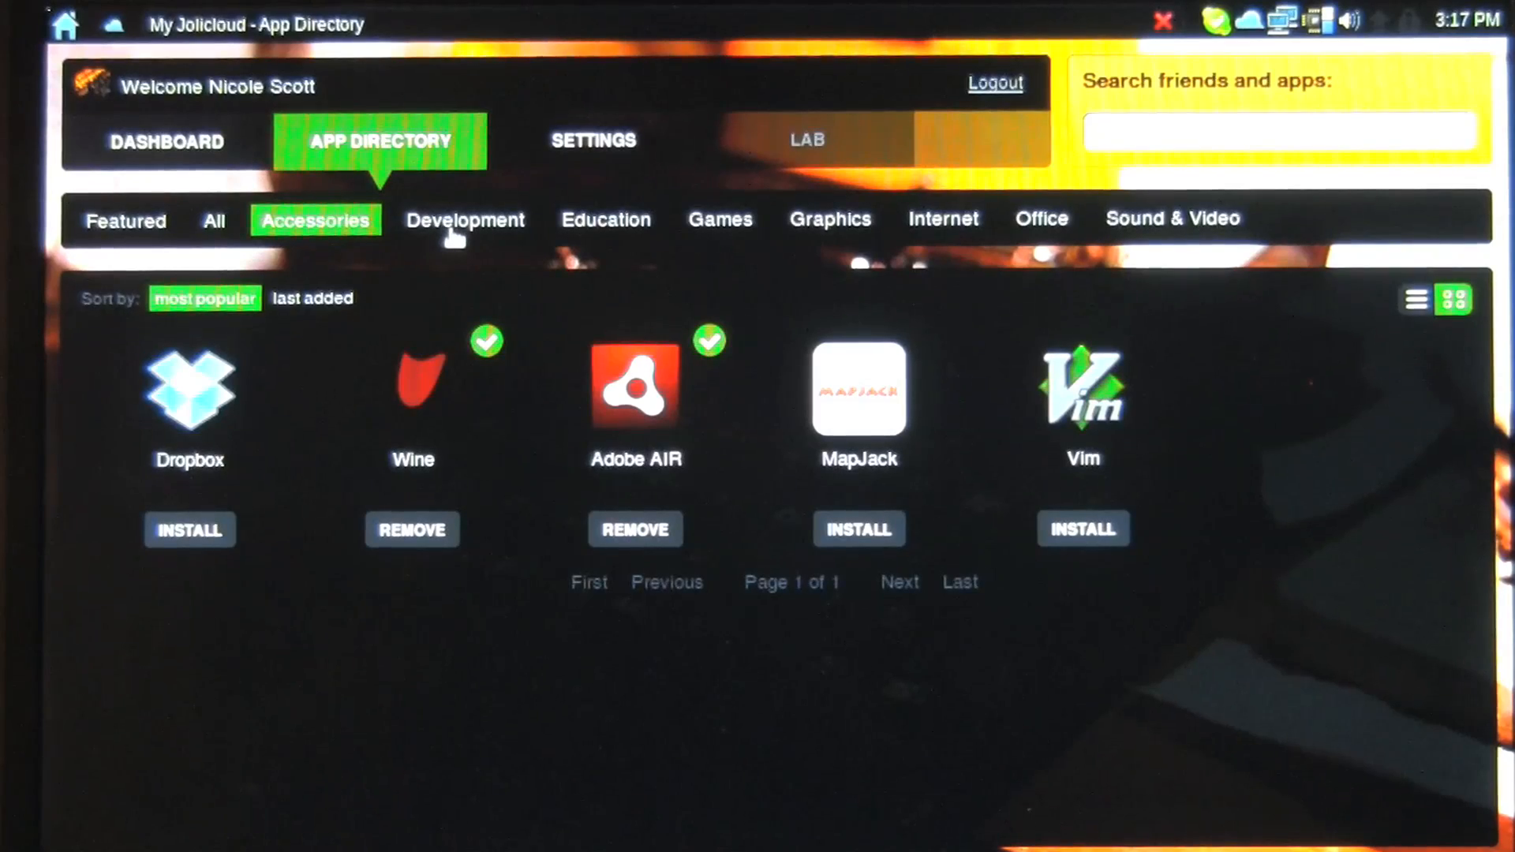
{"action": "left_click", "coordinate": [464, 219]}
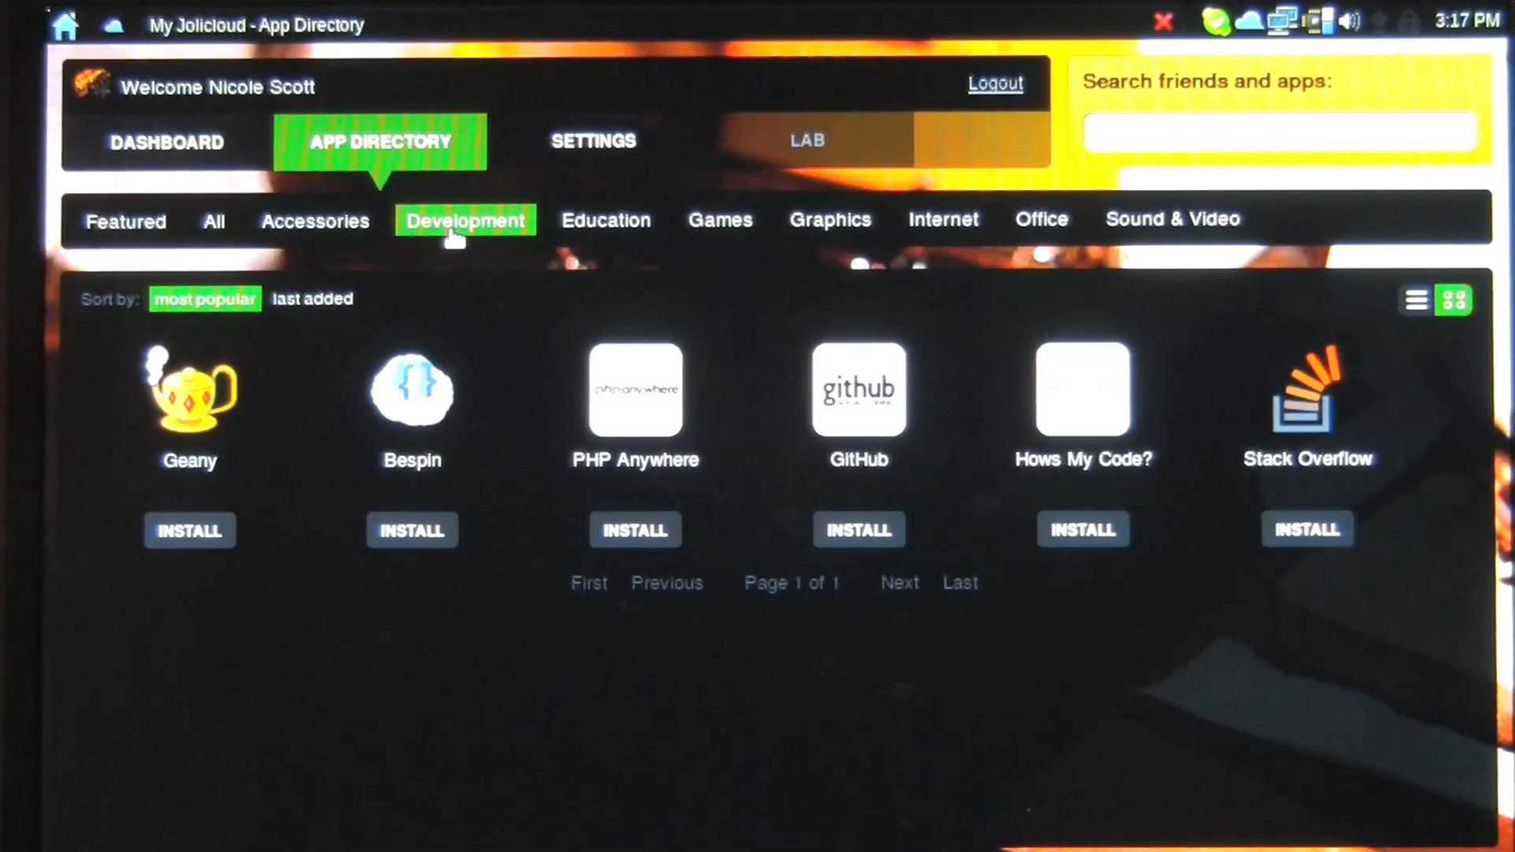
{"action": "mouse_move", "coordinate": [611, 237]}
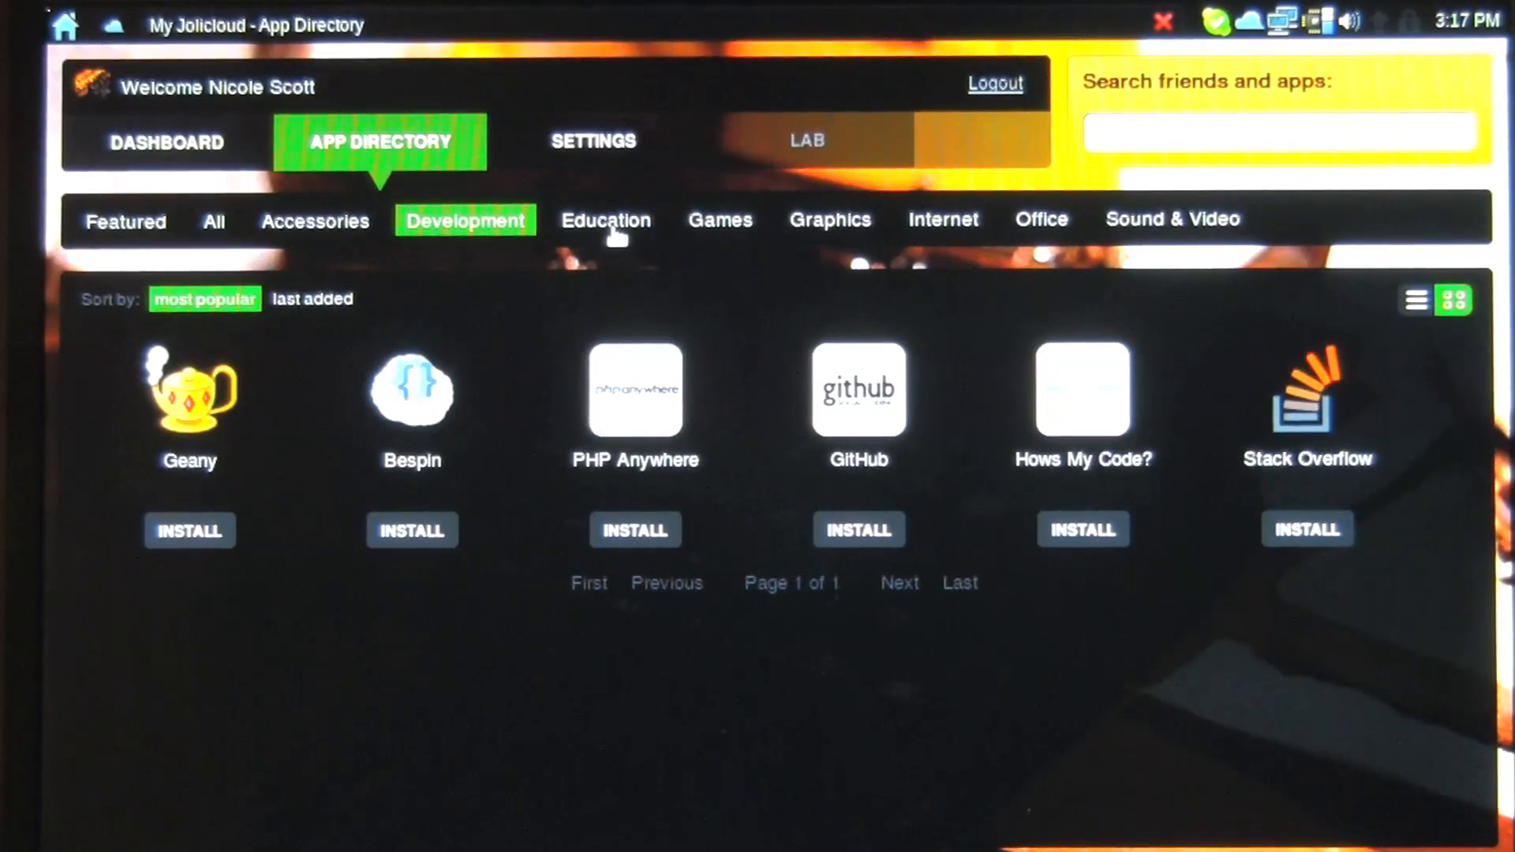
{"action": "left_click", "coordinate": [606, 221]}
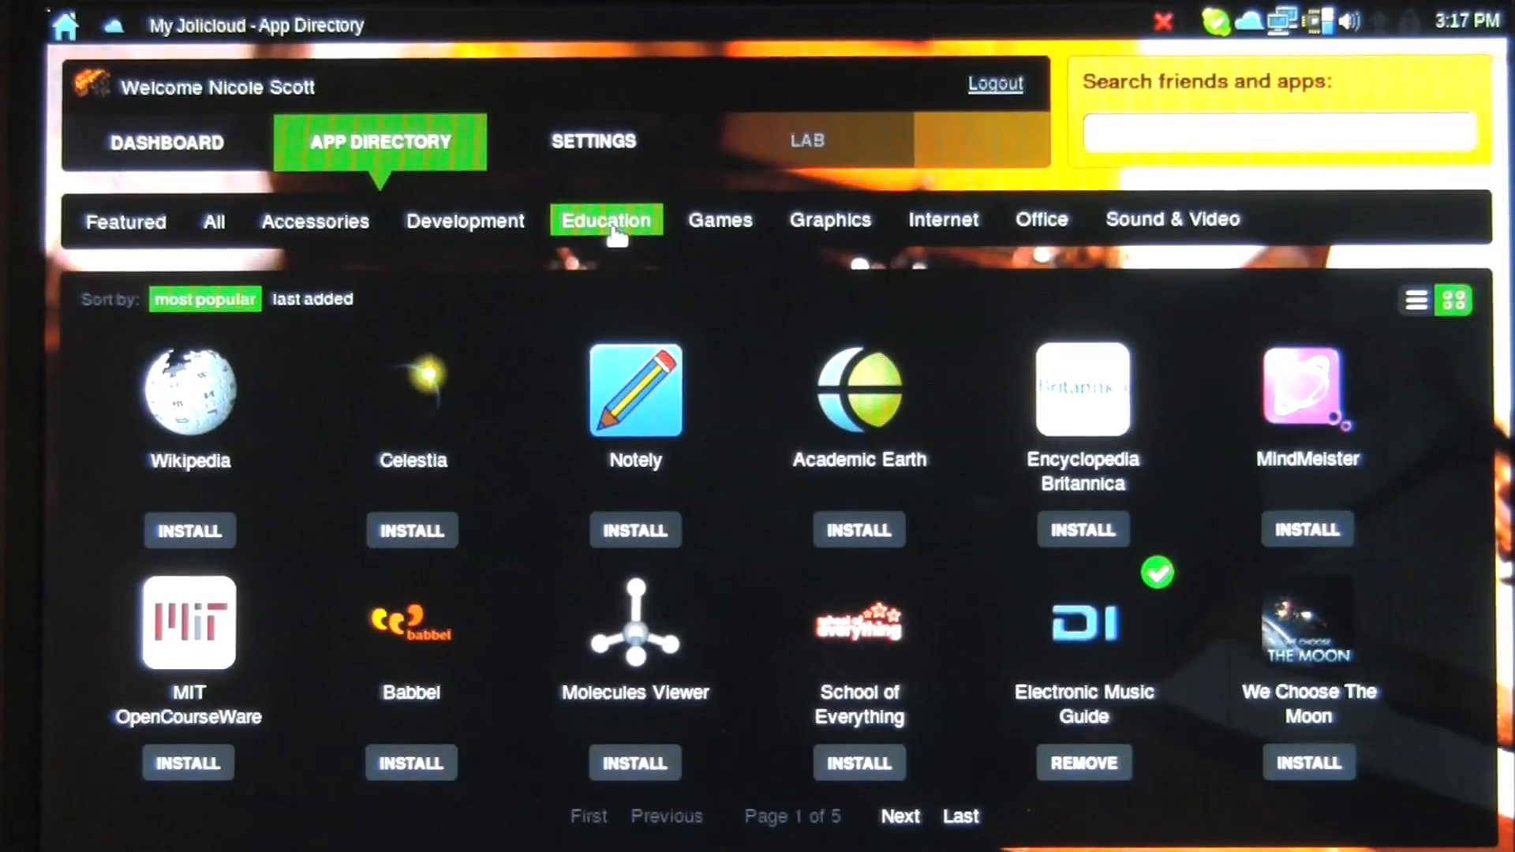
{"action": "mouse_move", "coordinate": [424, 459]}
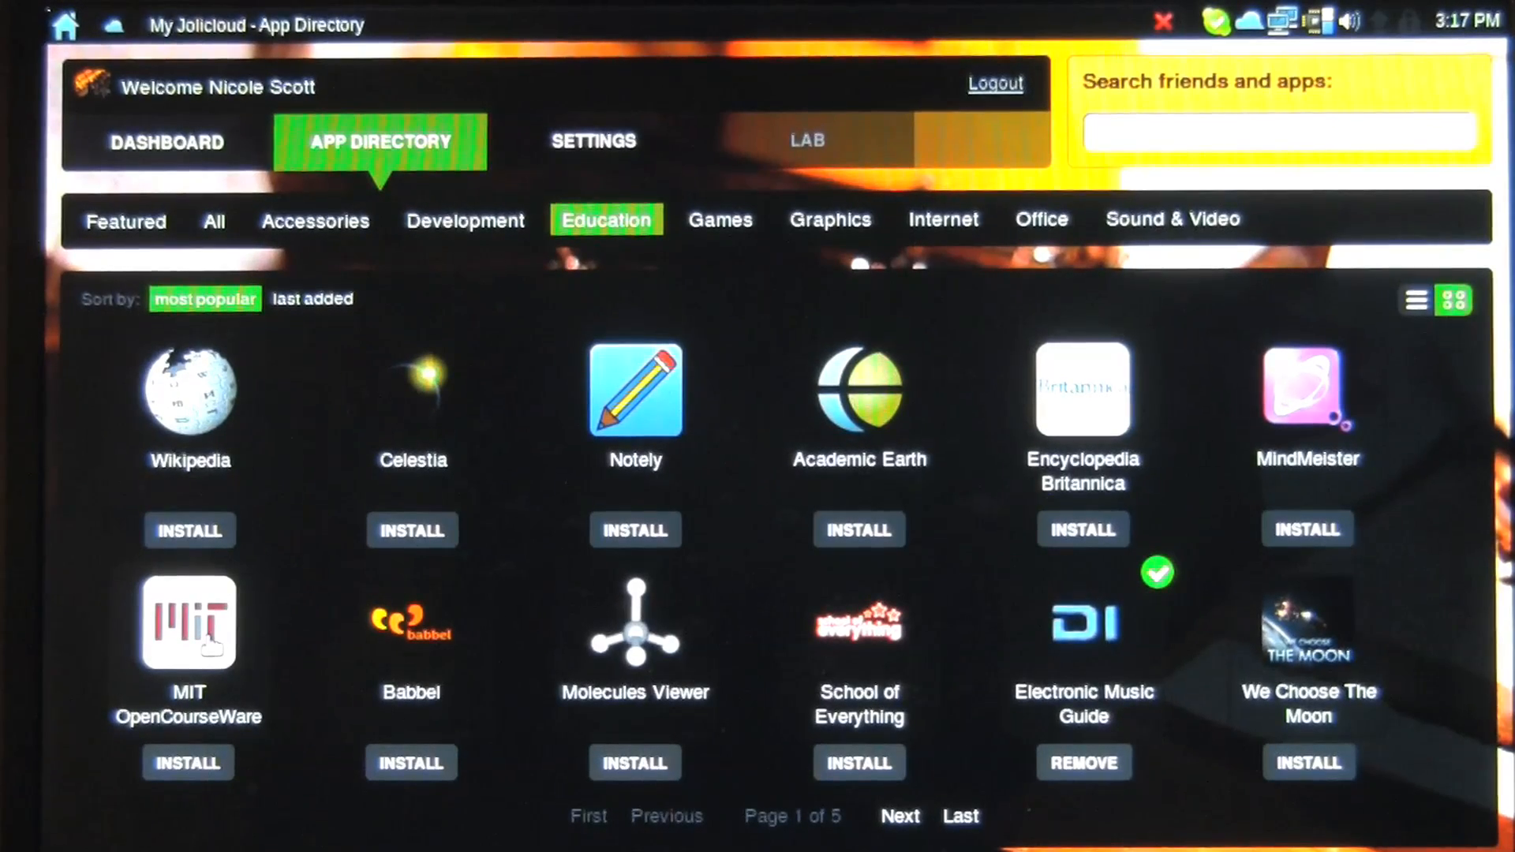
{"action": "left_click", "coordinate": [187, 622]}
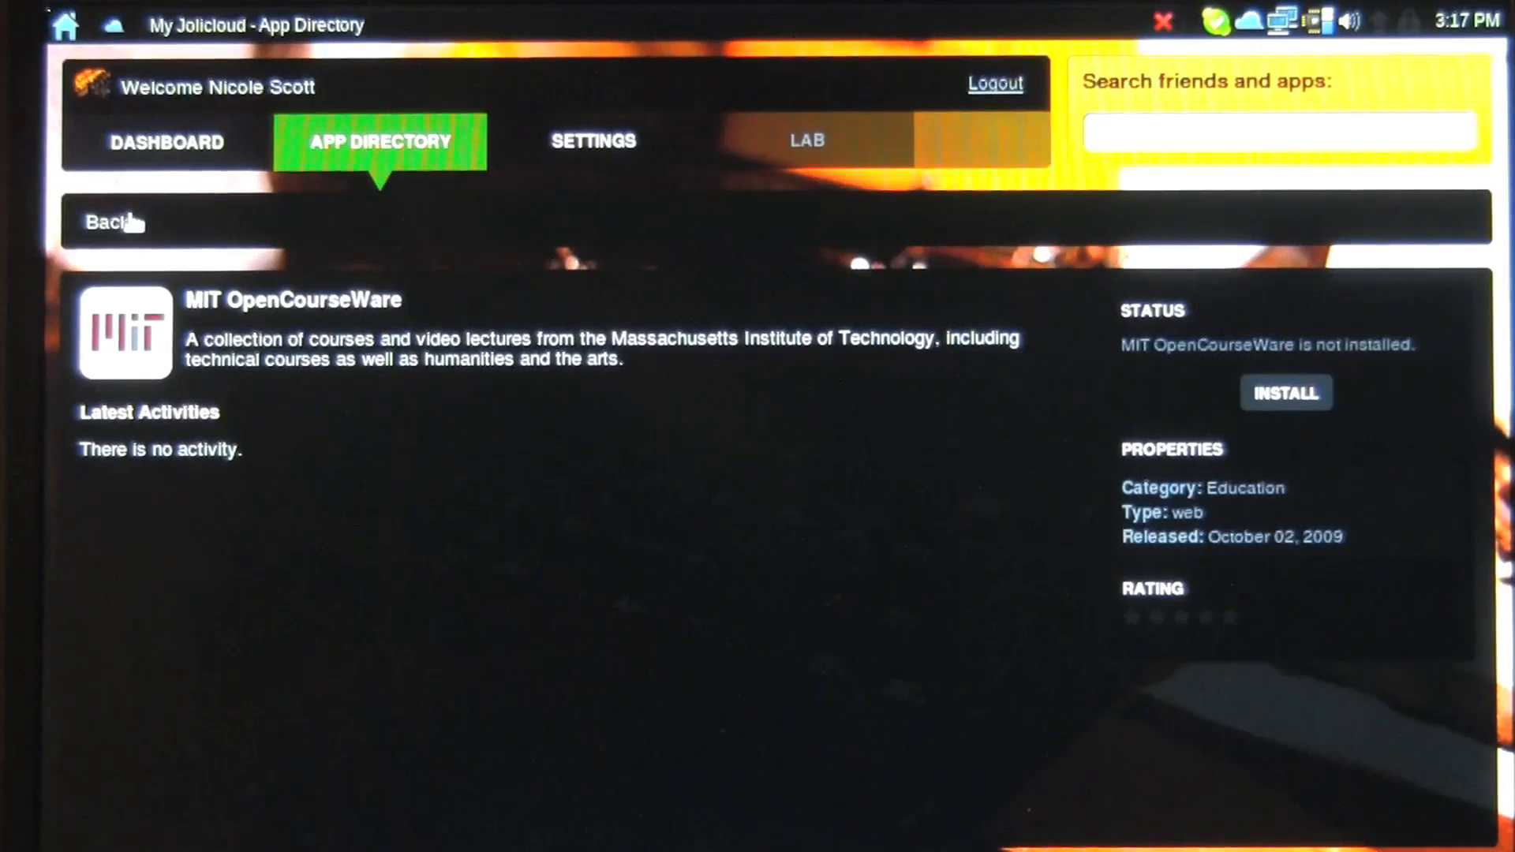
{"action": "left_click", "coordinate": [106, 223]}
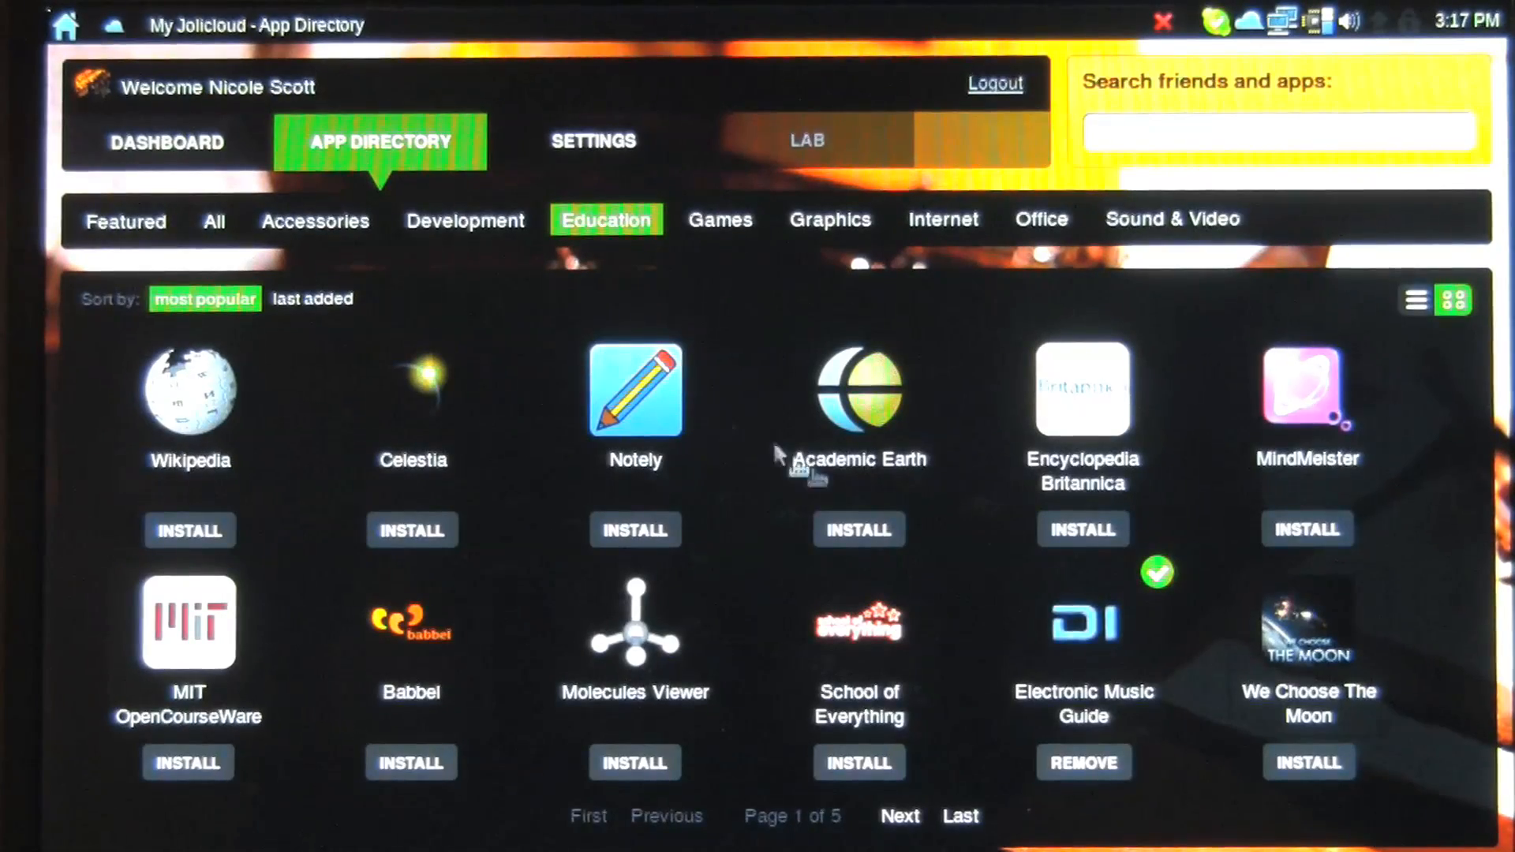
{"action": "mouse_move", "coordinate": [1087, 666]}
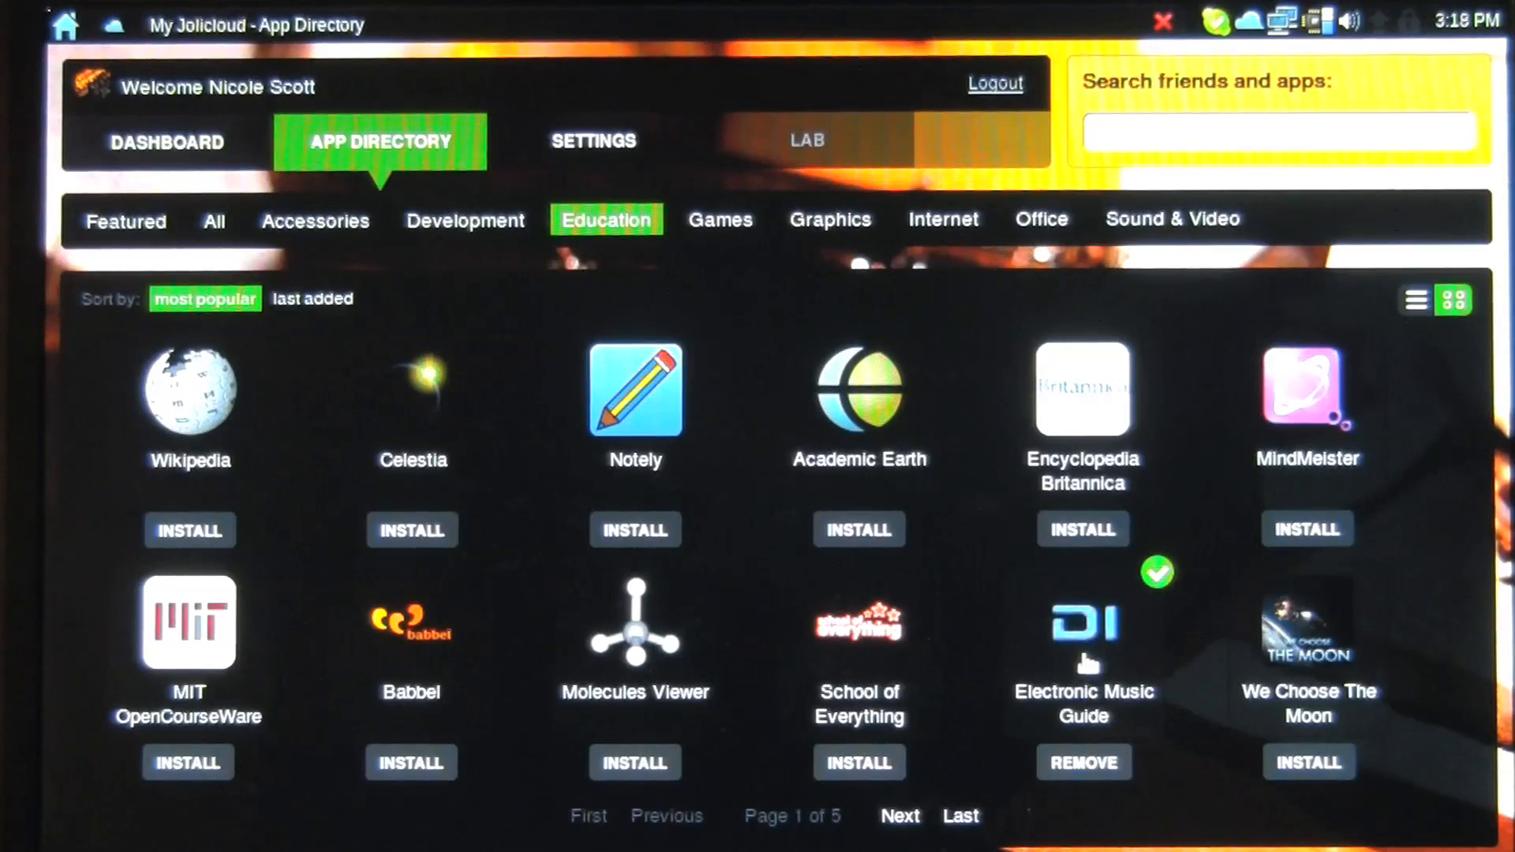
{"action": "mouse_move", "coordinate": [893, 656]}
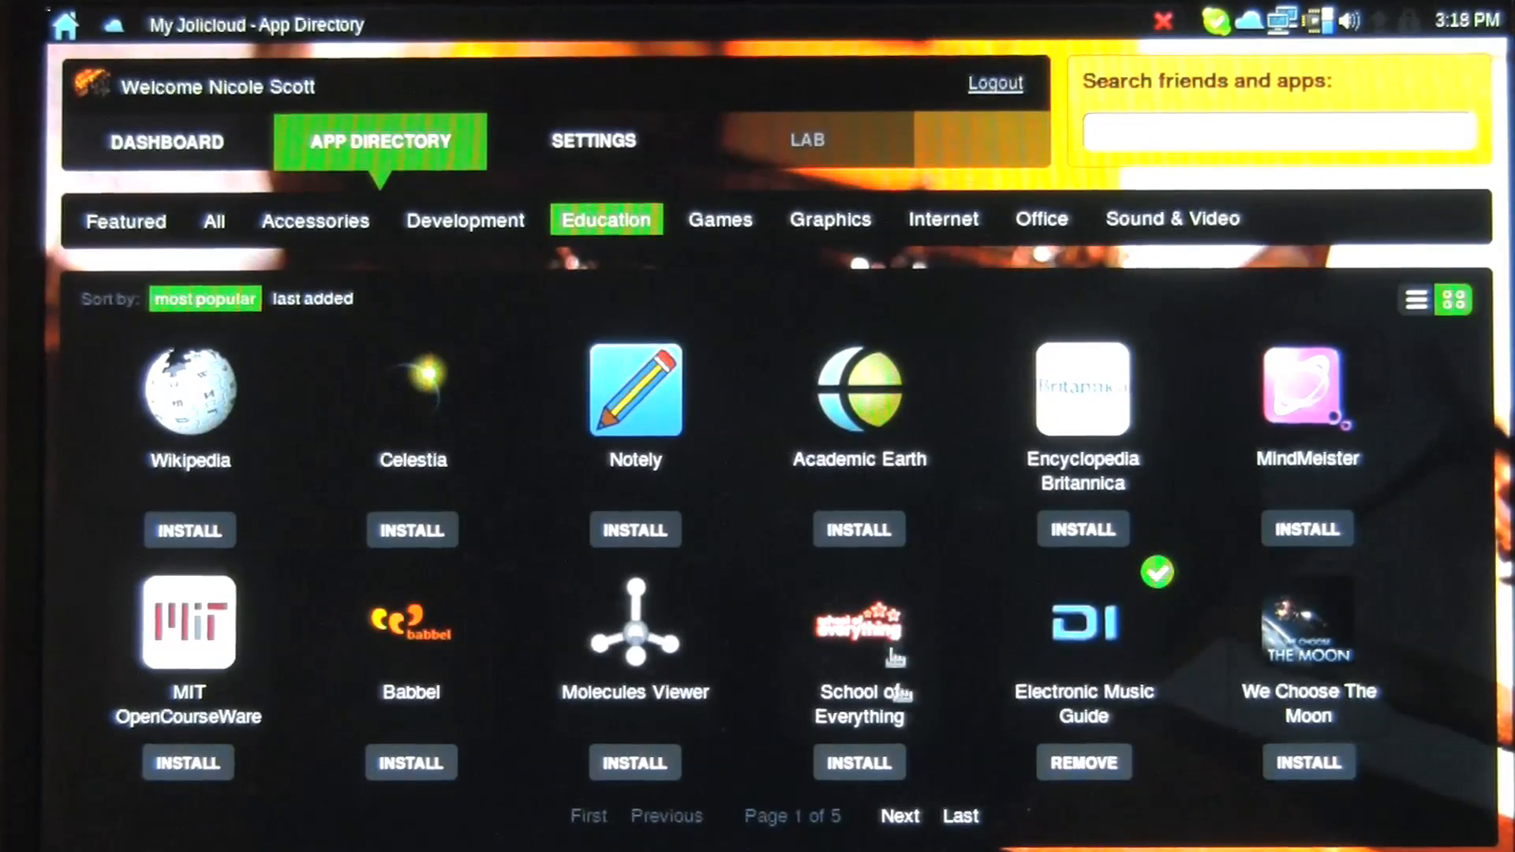
- Page through the Education apps to the last of its five pages
{"action": "left_click", "coordinate": [898, 816]}
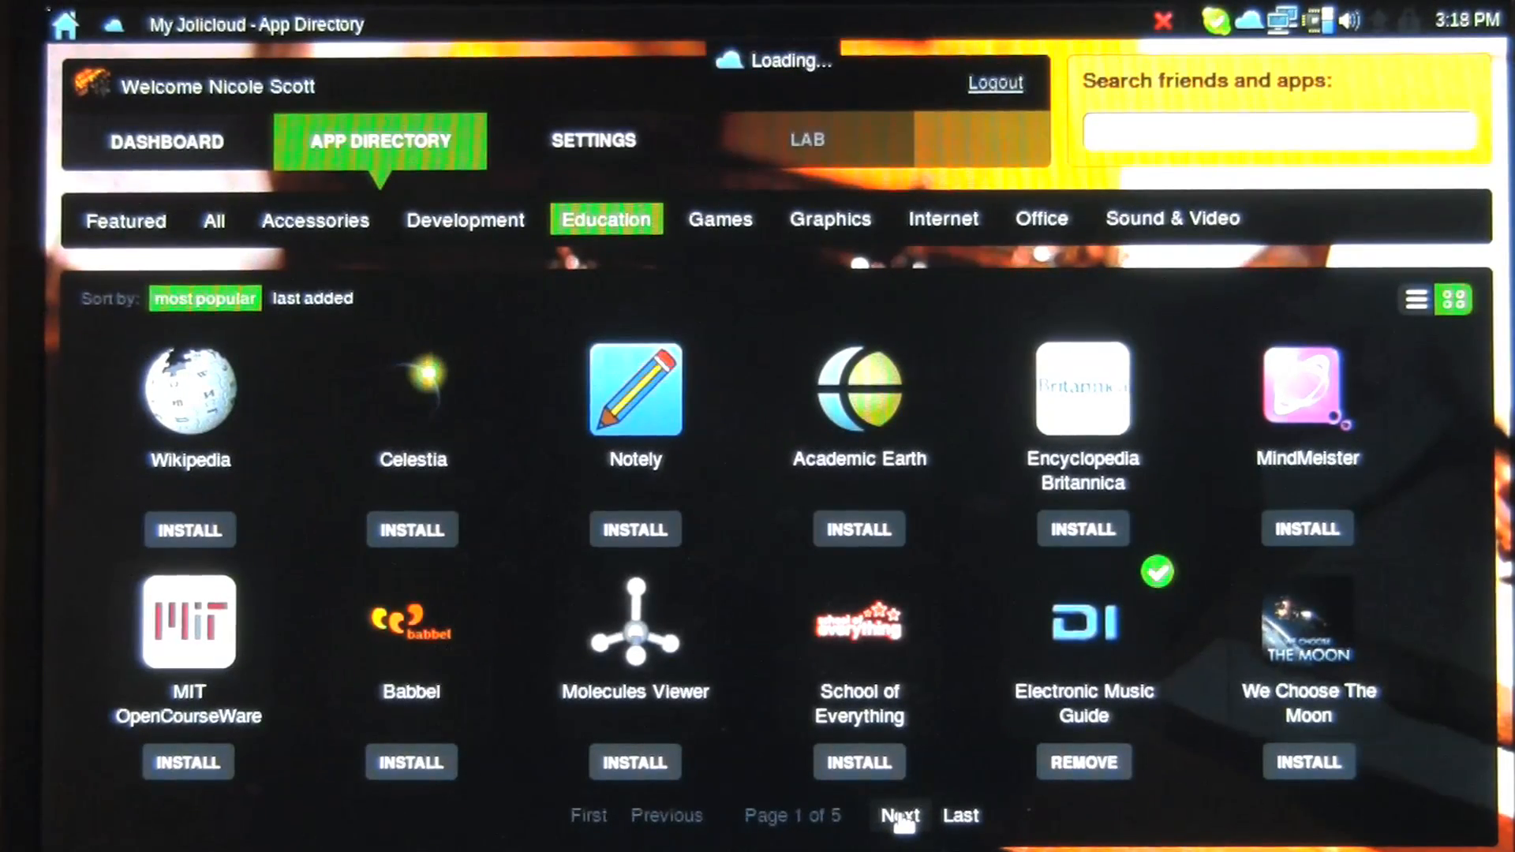
{"action": "left_click", "coordinate": [897, 815]}
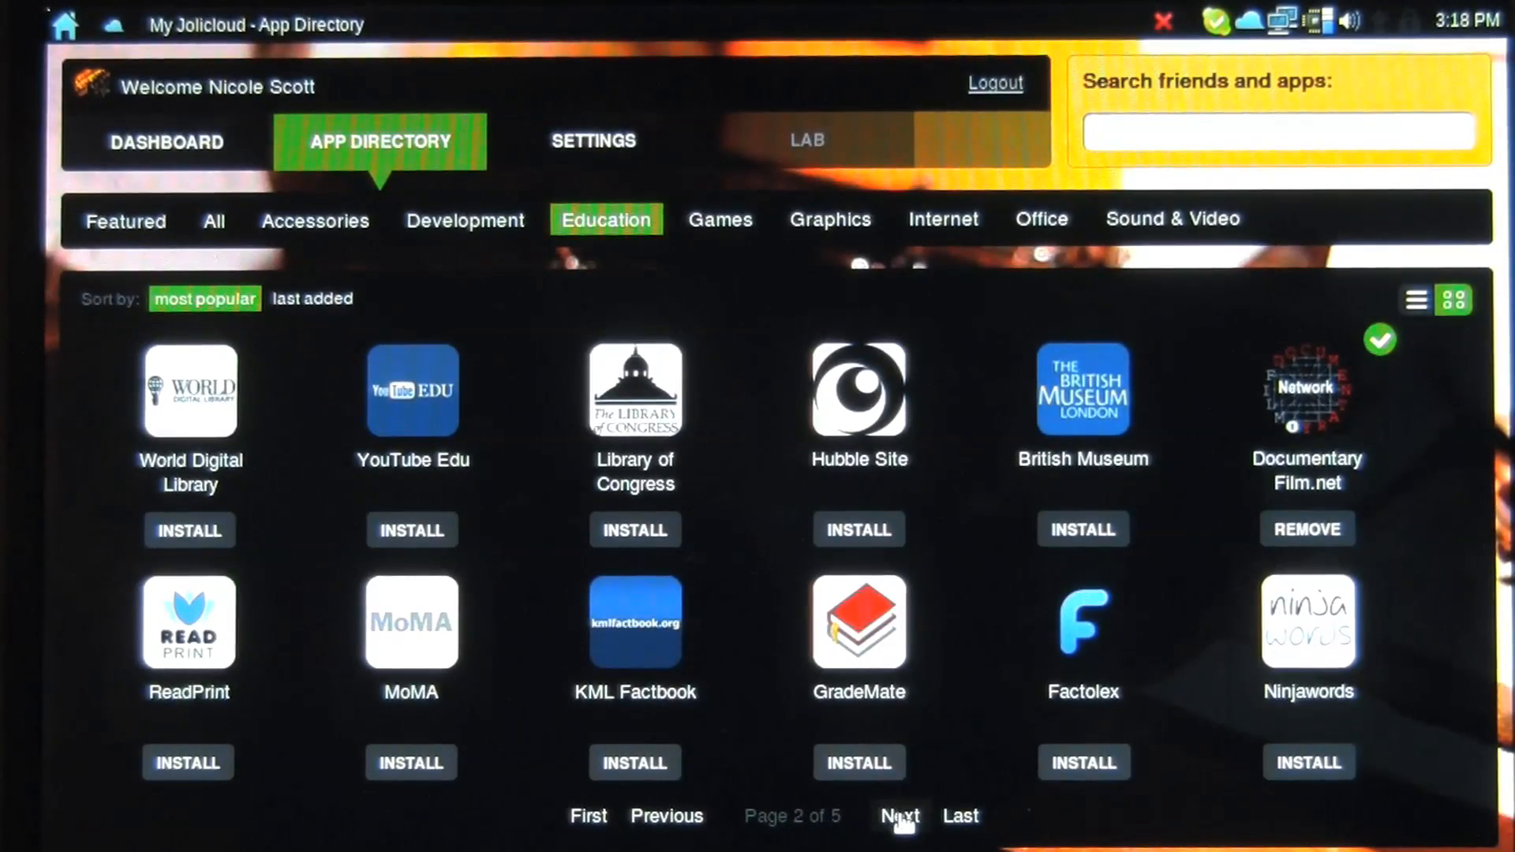
{"action": "left_click", "coordinate": [898, 816]}
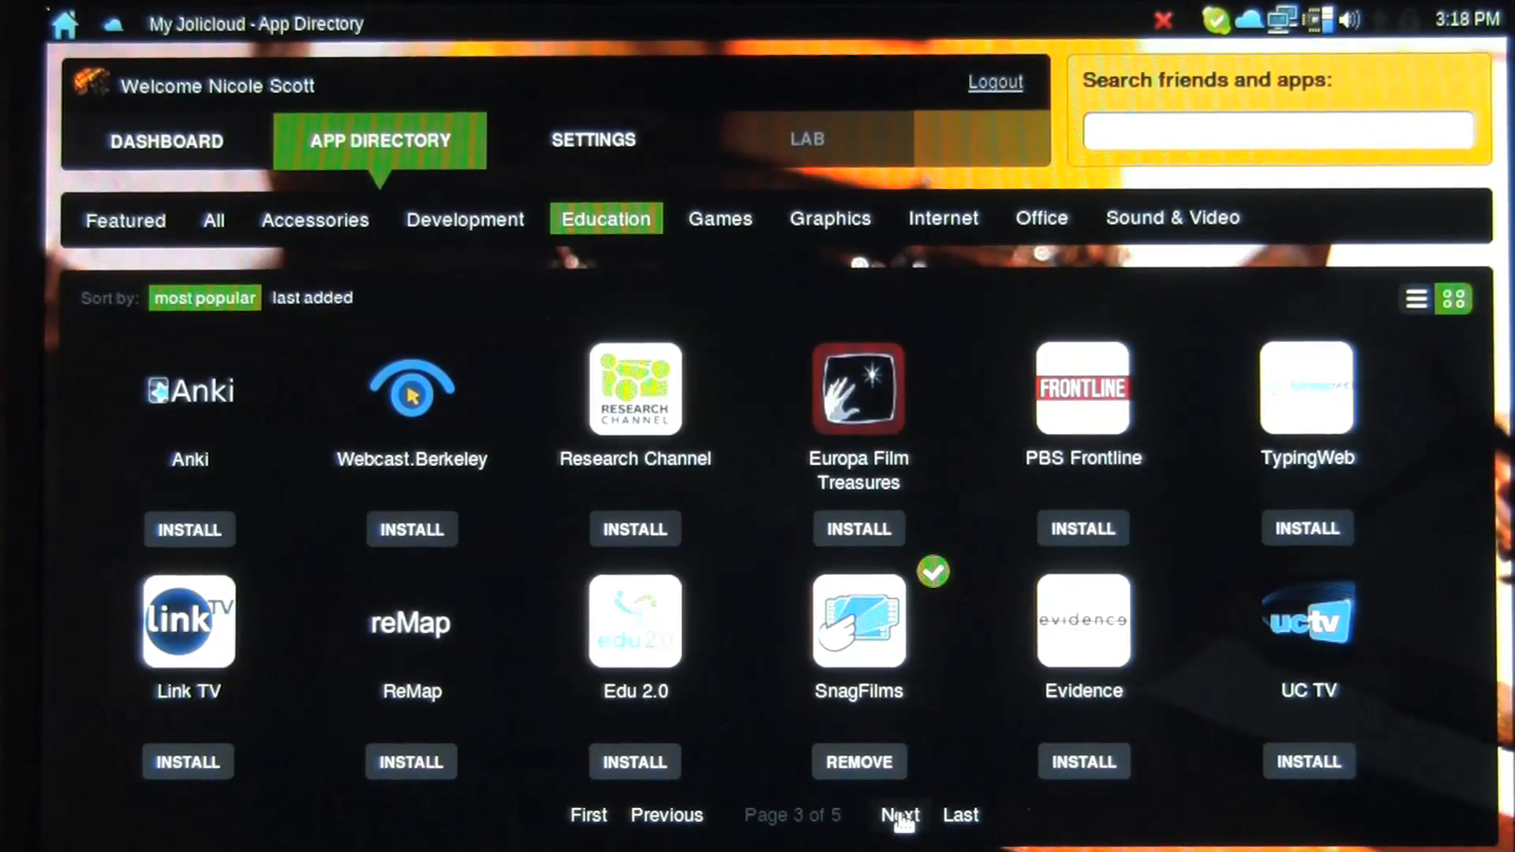
{"action": "mouse_move", "coordinate": [455, 454]}
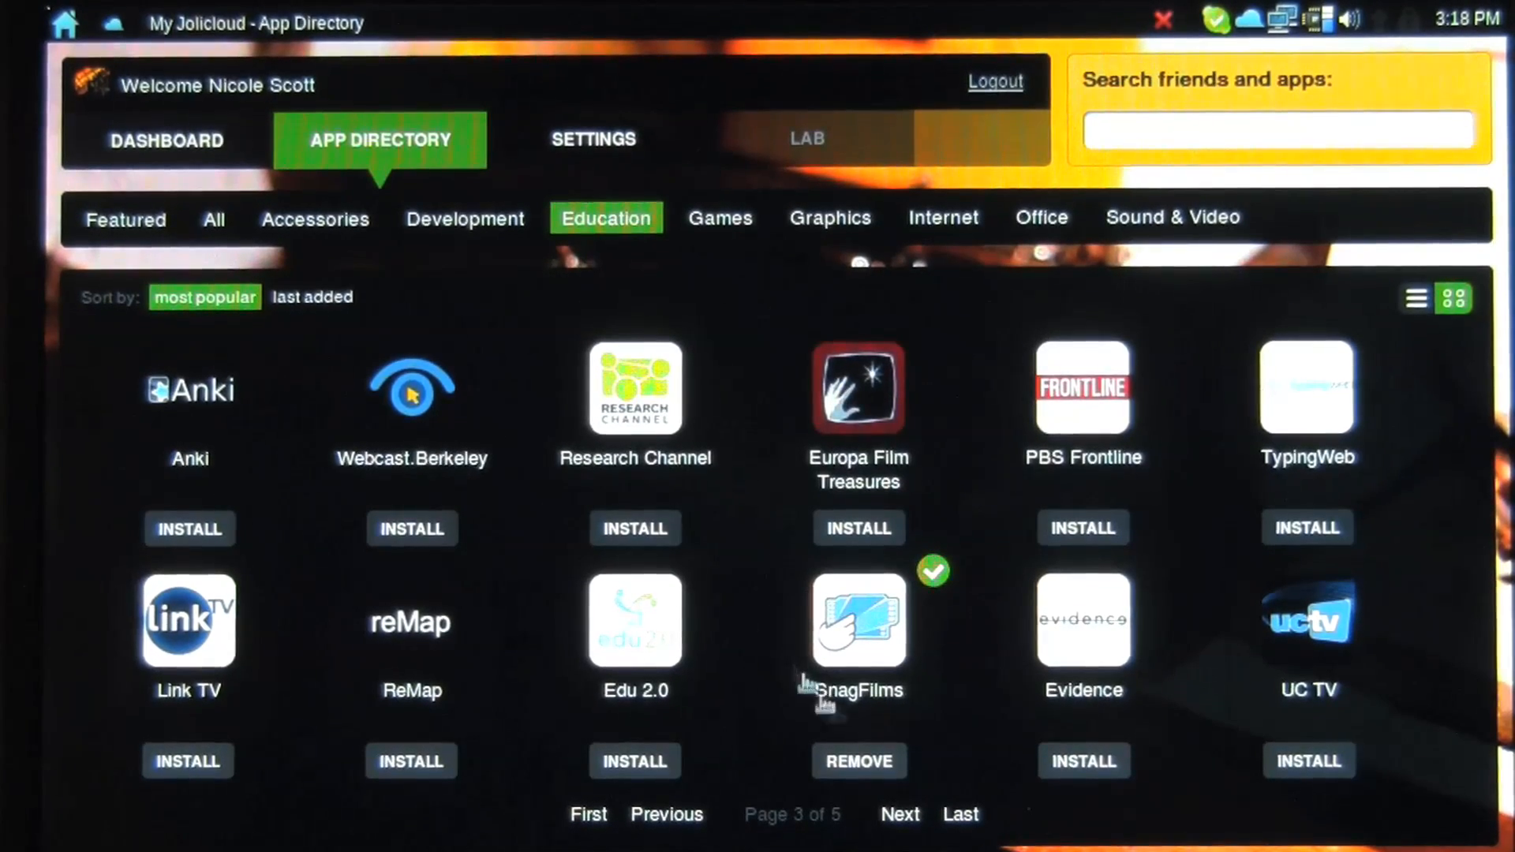
{"action": "left_click", "coordinate": [898, 814]}
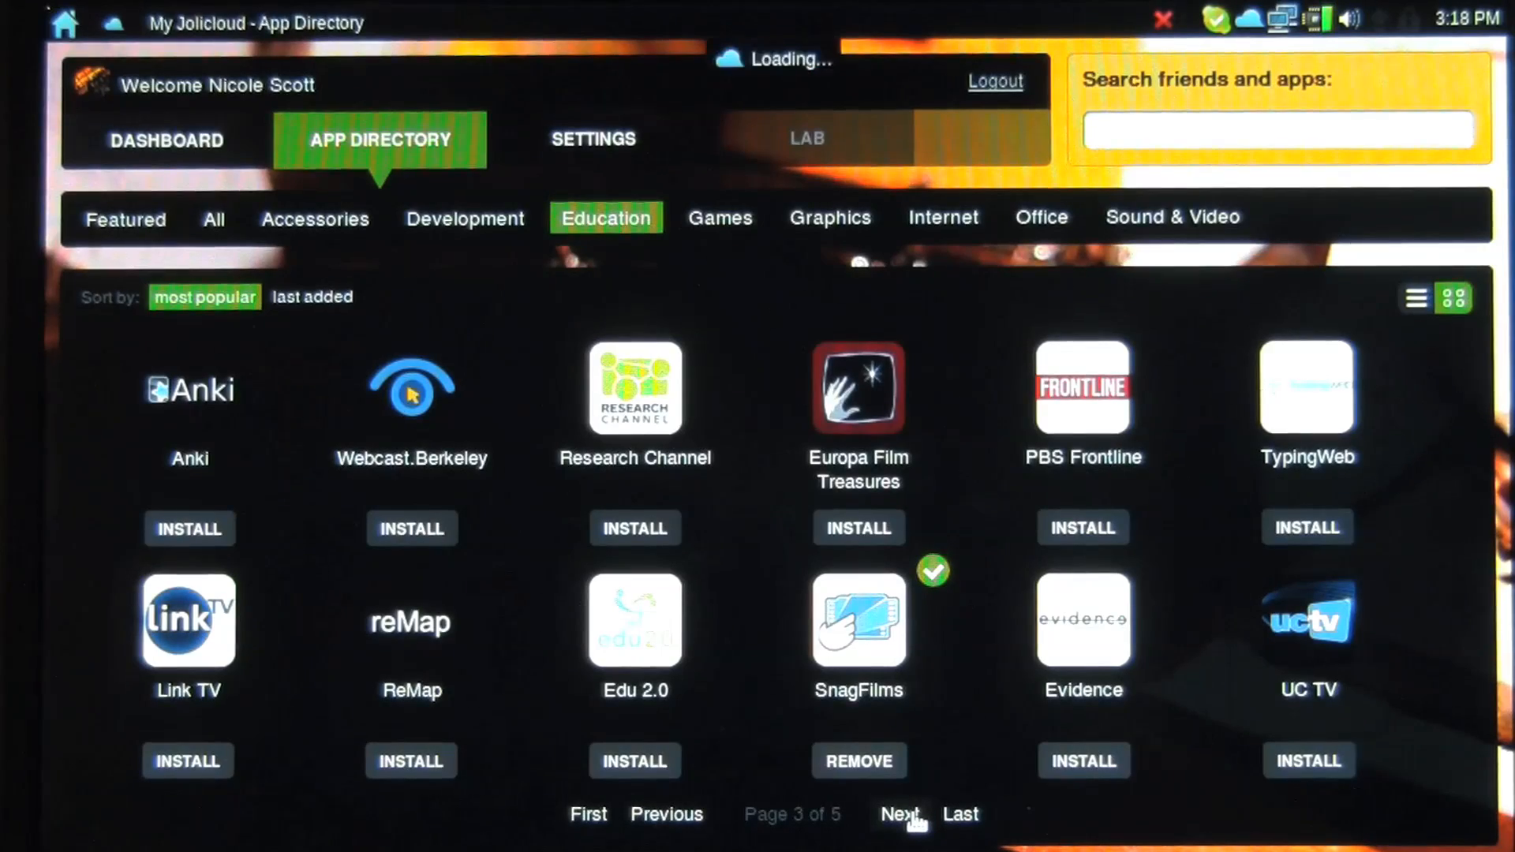
{"action": "left_click", "coordinate": [898, 814]}
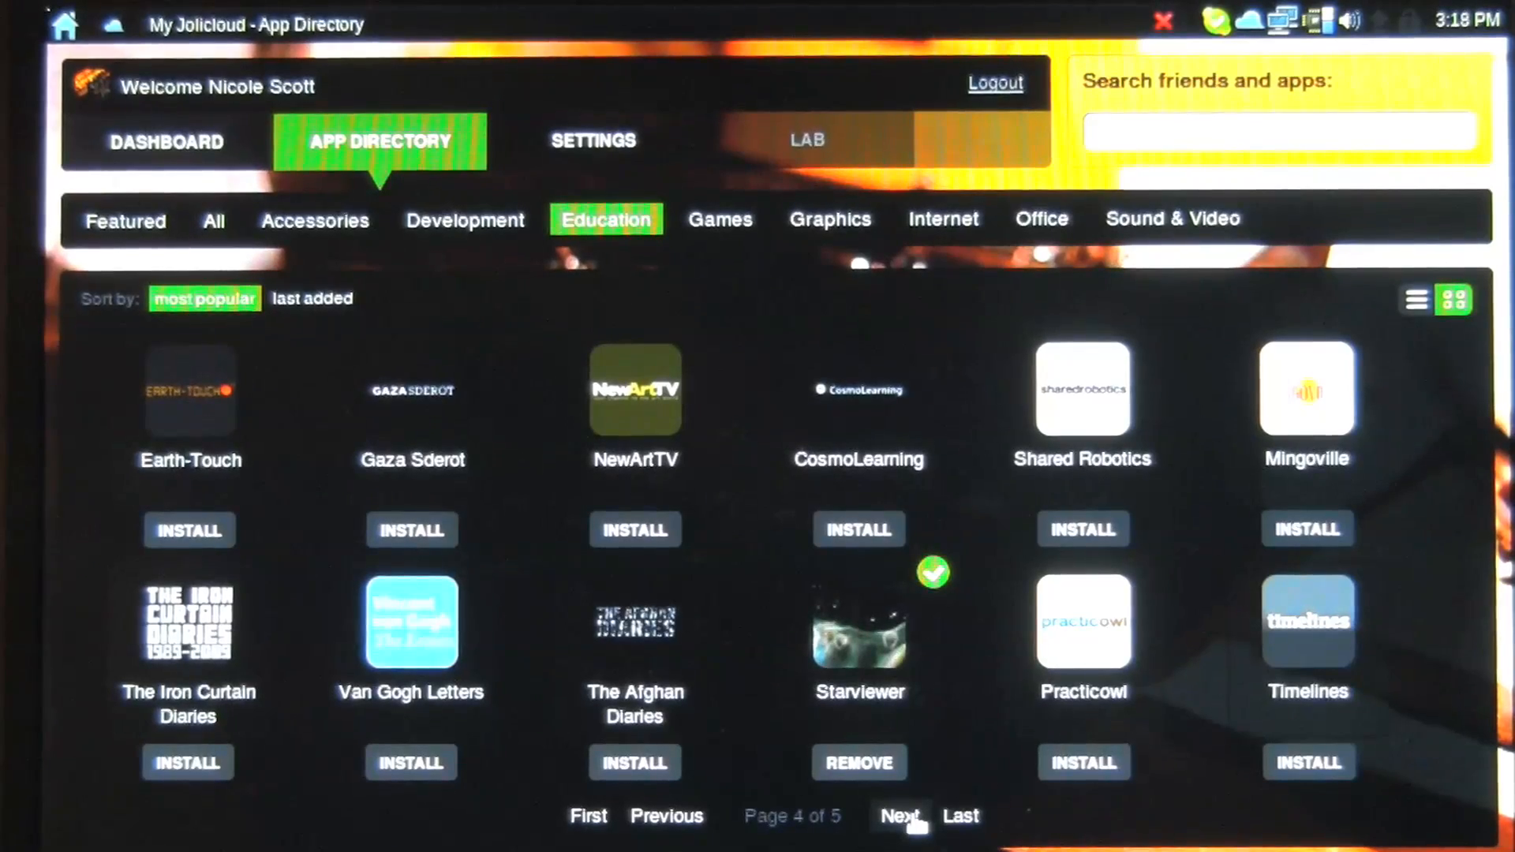
{"action": "left_click", "coordinate": [897, 816]}
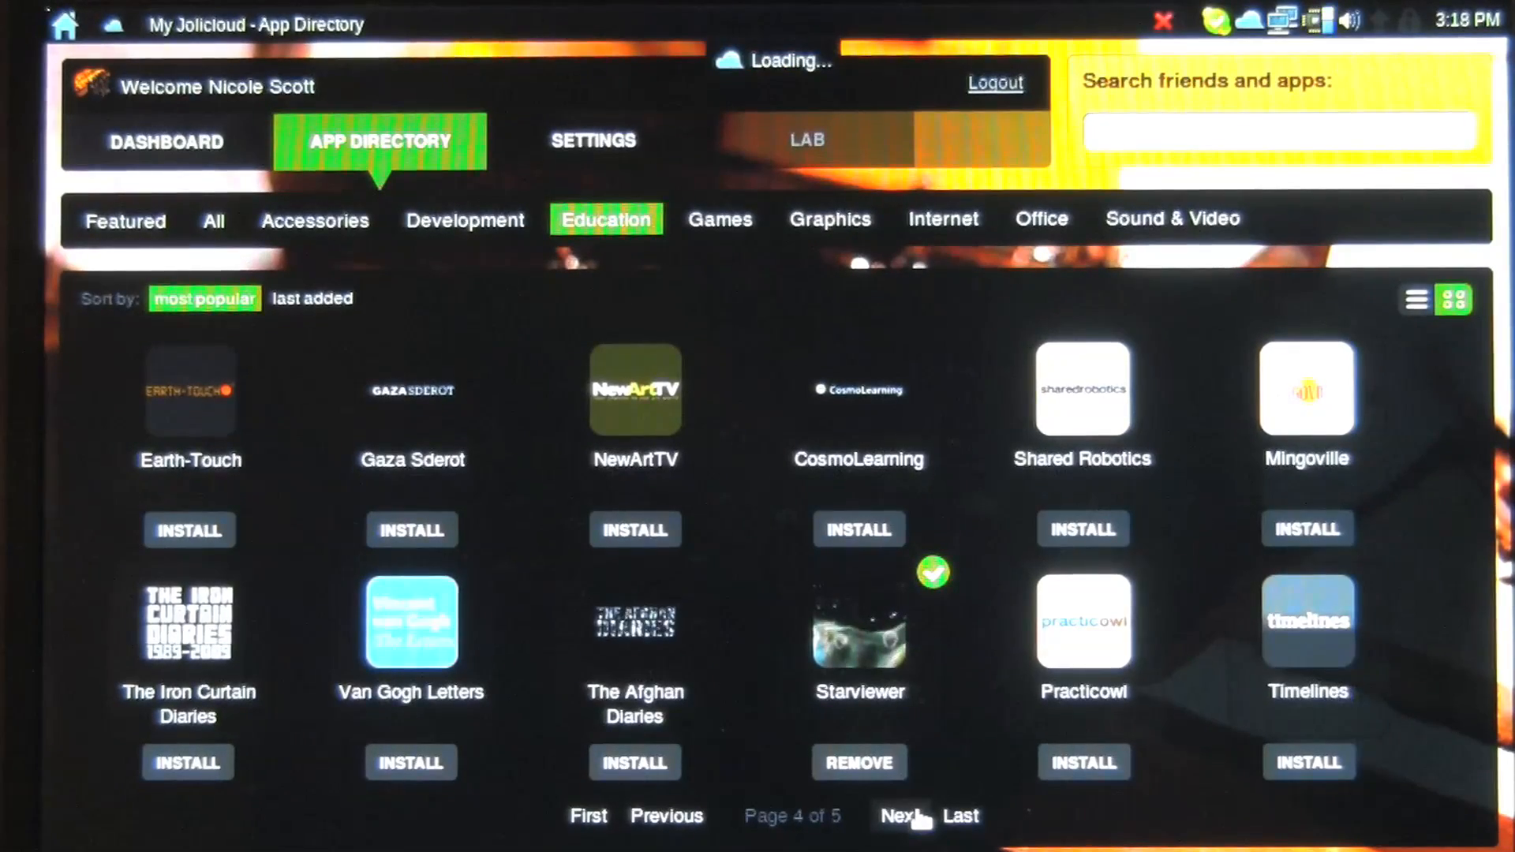
{"action": "left_click", "coordinate": [898, 816]}
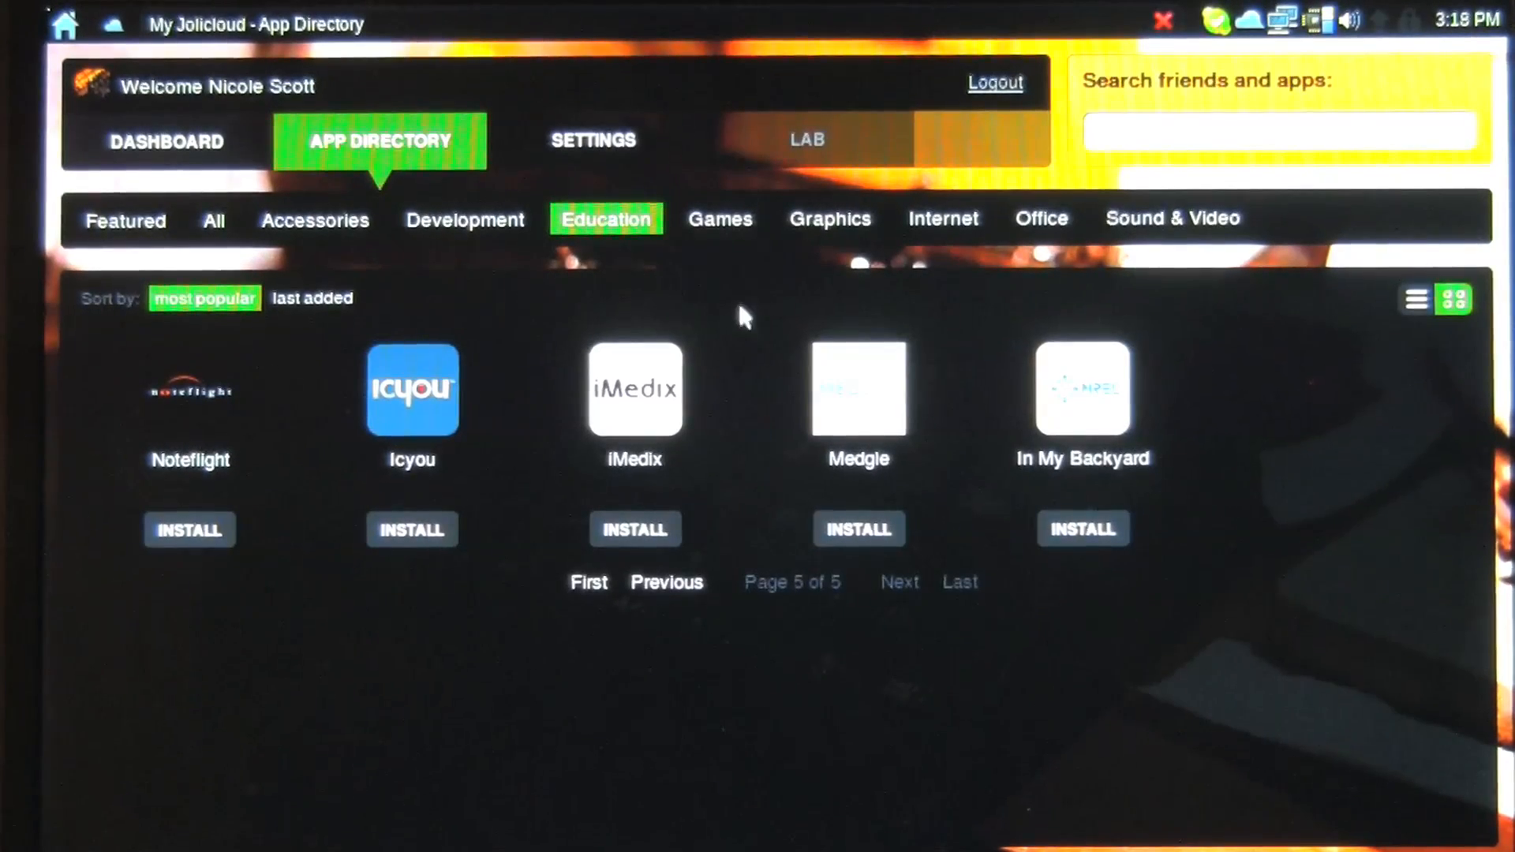
- Show the Games category, starting with Space Invaders, Globulos and Quake Live
{"action": "left_click", "coordinate": [719, 218]}
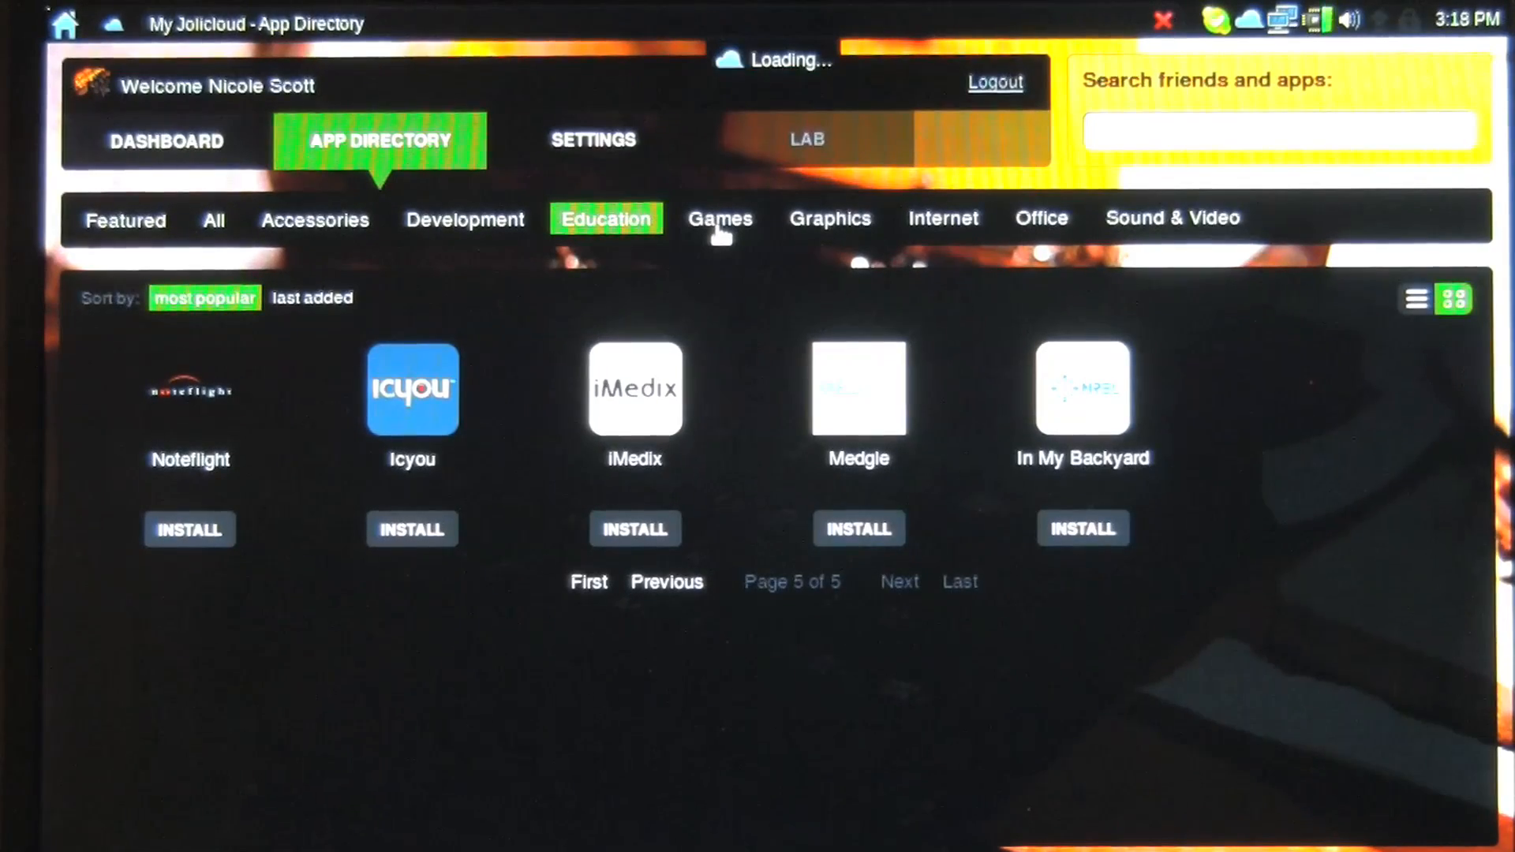
{"action": "left_click", "coordinate": [720, 220]}
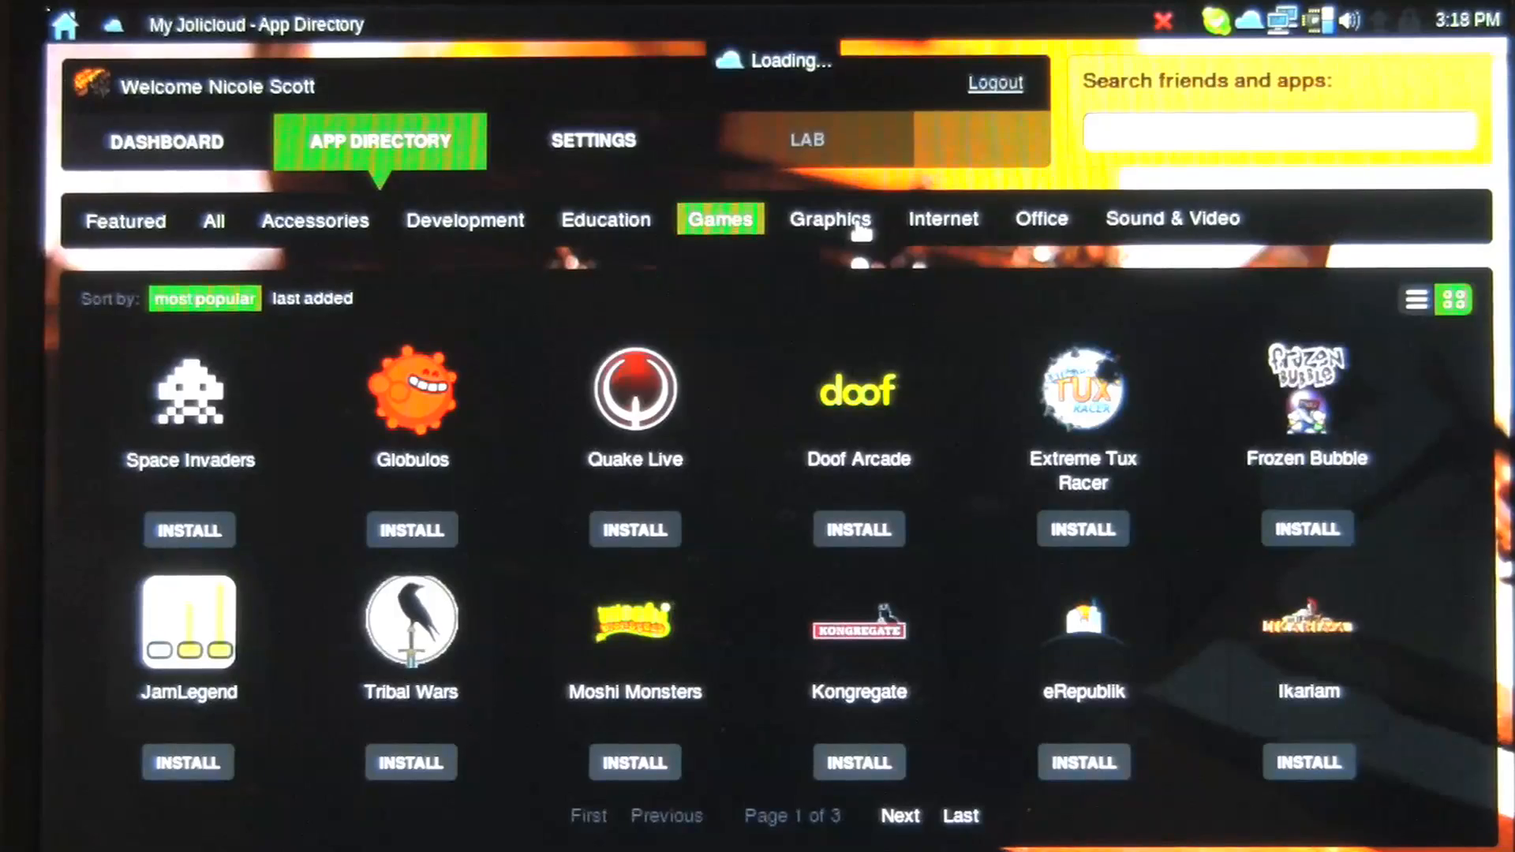
- List the Graphics apps, view Sumo Paint details, and close My Jolicloud back to the launcher
{"action": "left_click", "coordinate": [828, 219]}
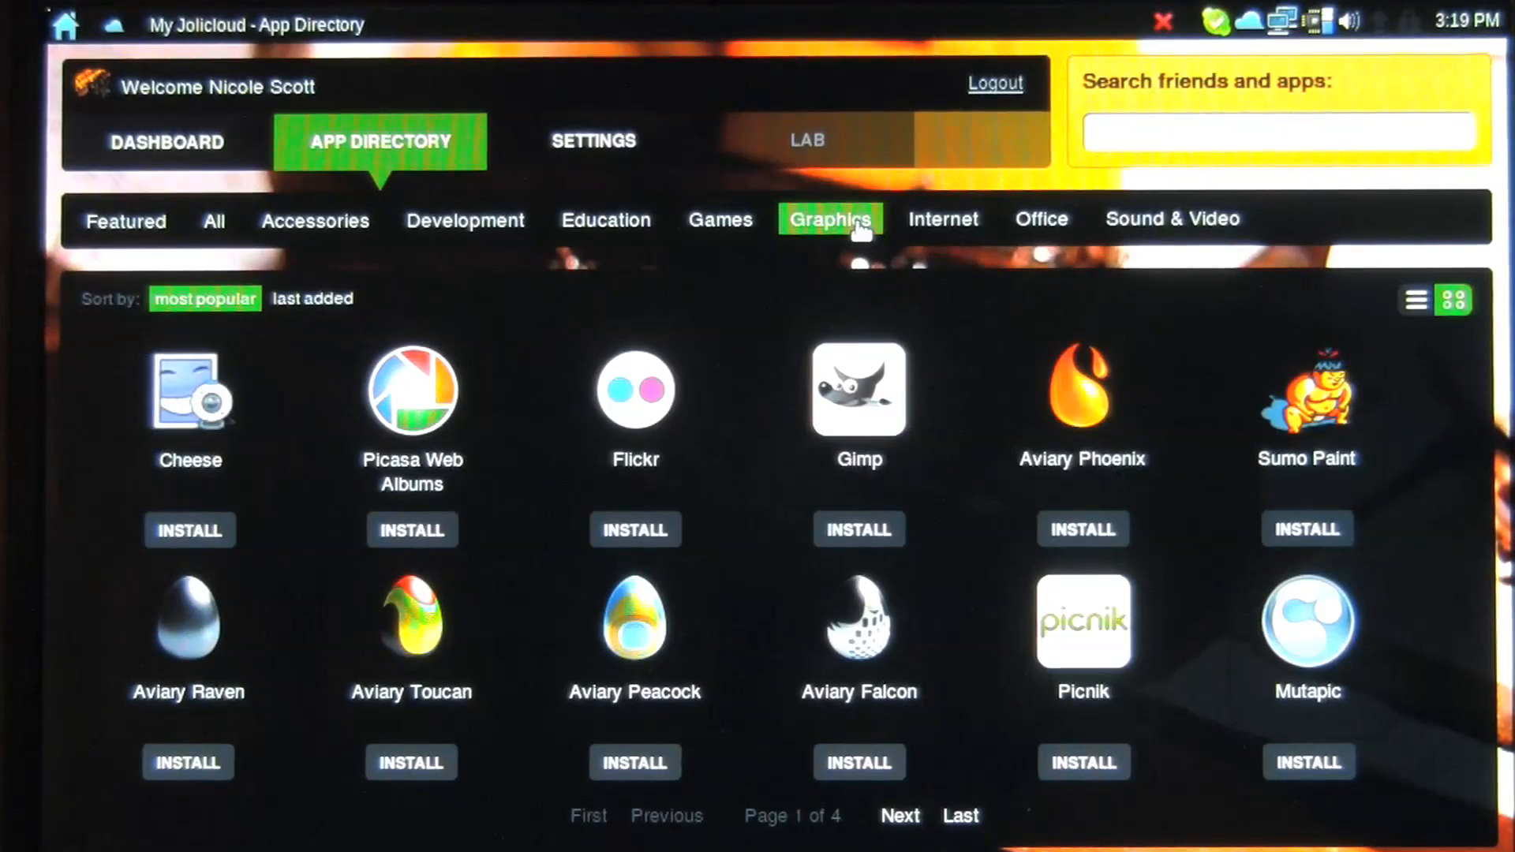
{"action": "mouse_move", "coordinate": [1257, 251]}
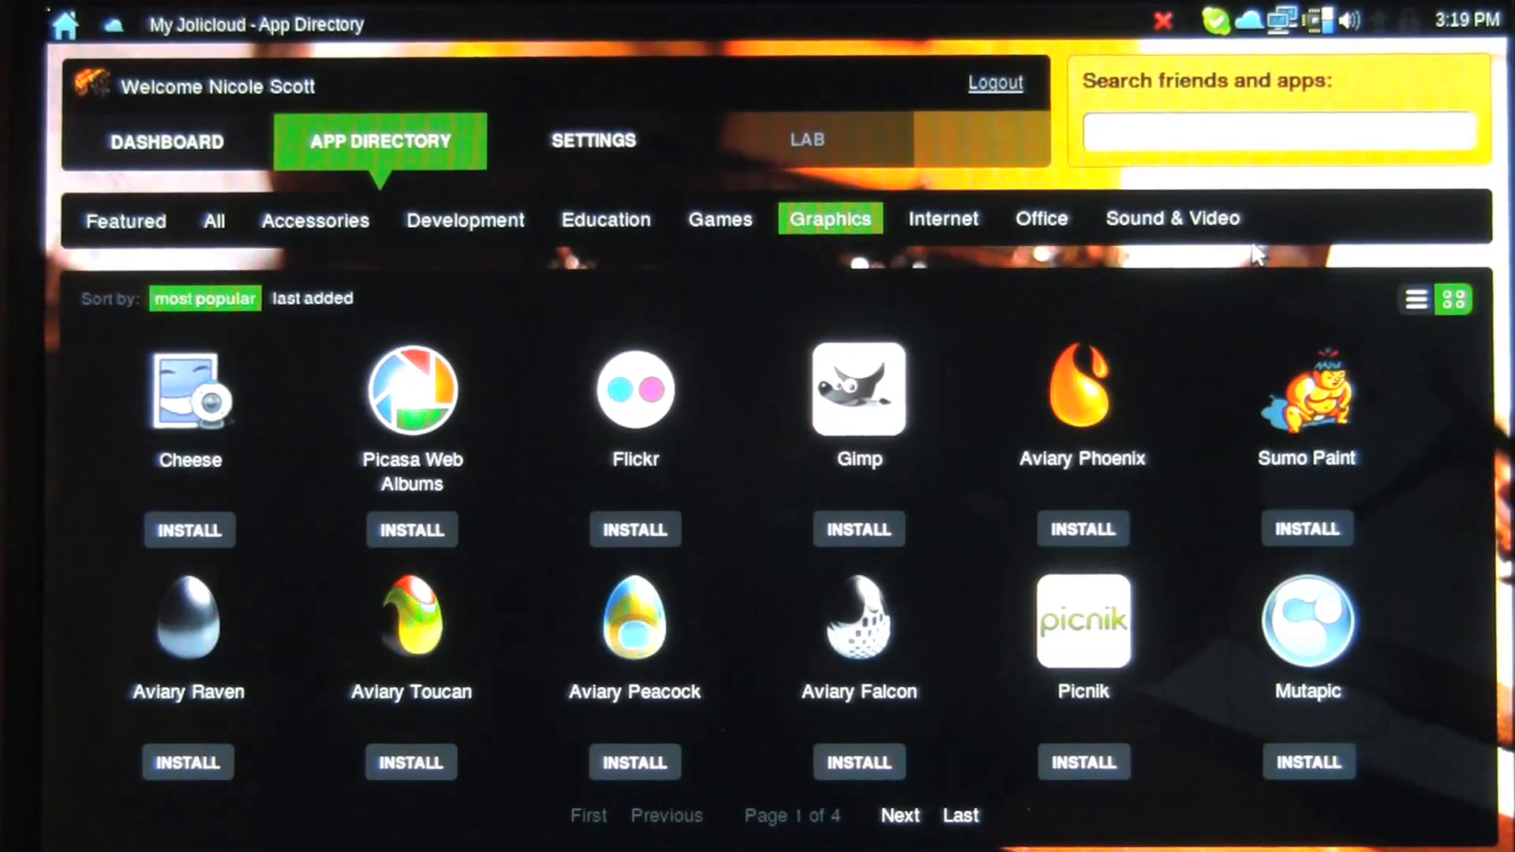
{"action": "left_click", "coordinate": [1307, 388]}
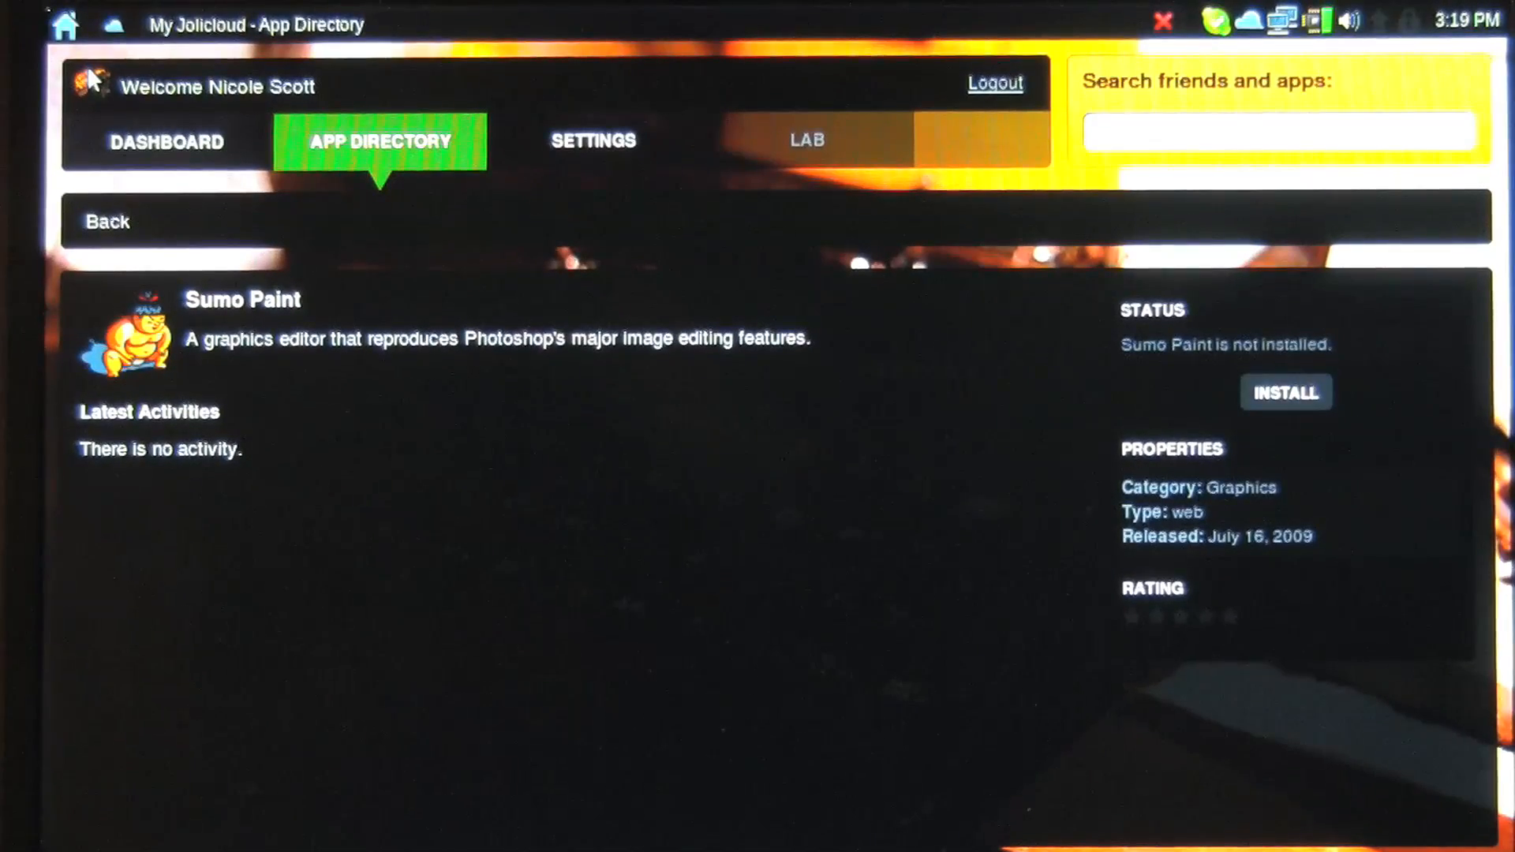
{"action": "left_click", "coordinate": [66, 24]}
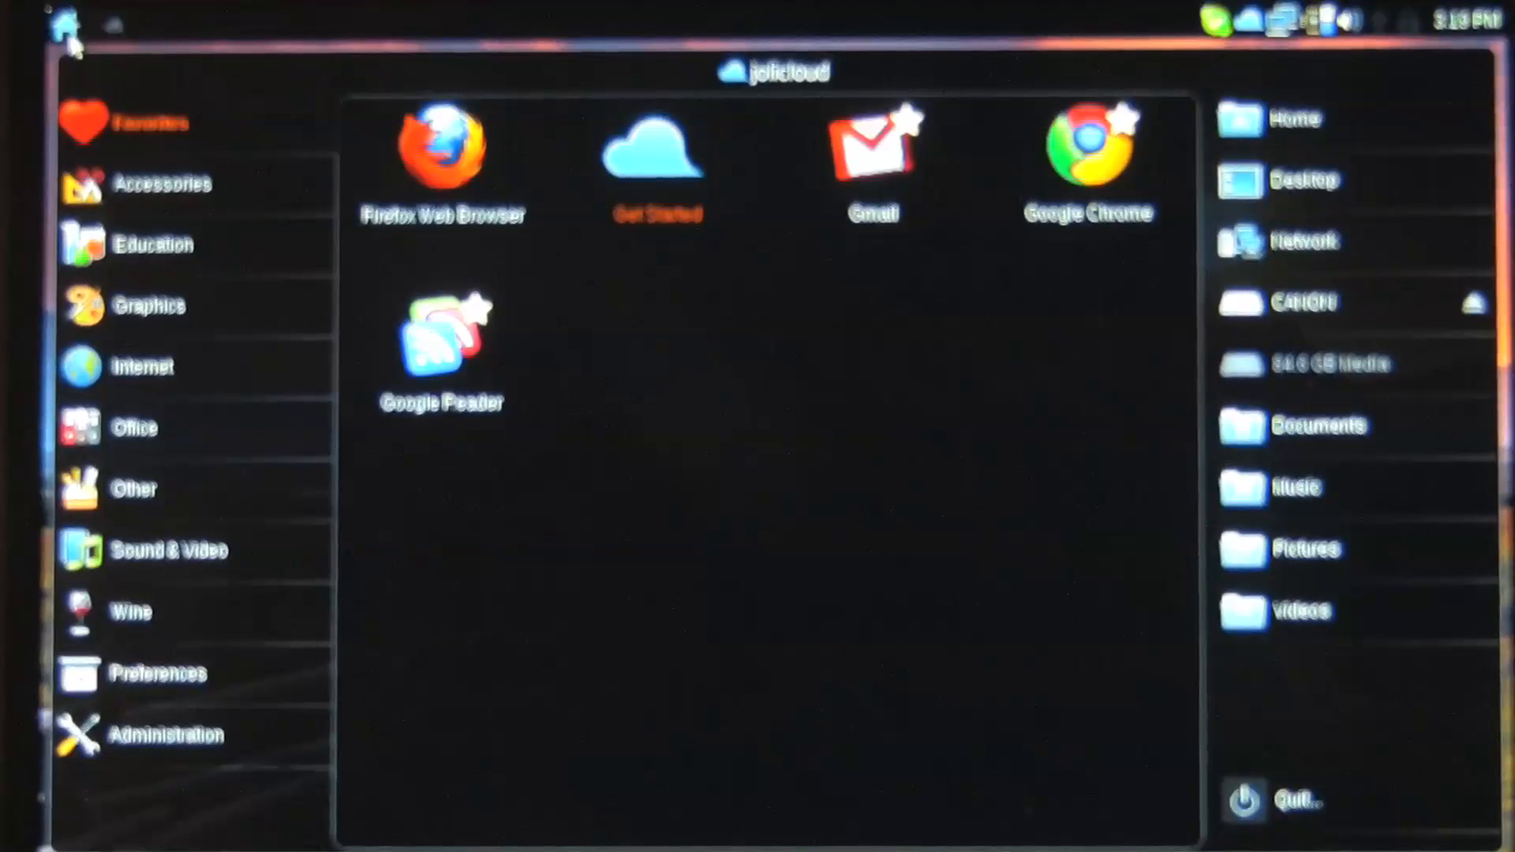
- Launch the Electronic Music Guide from the launcher's Education apps
{"action": "left_click", "coordinate": [164, 184]}
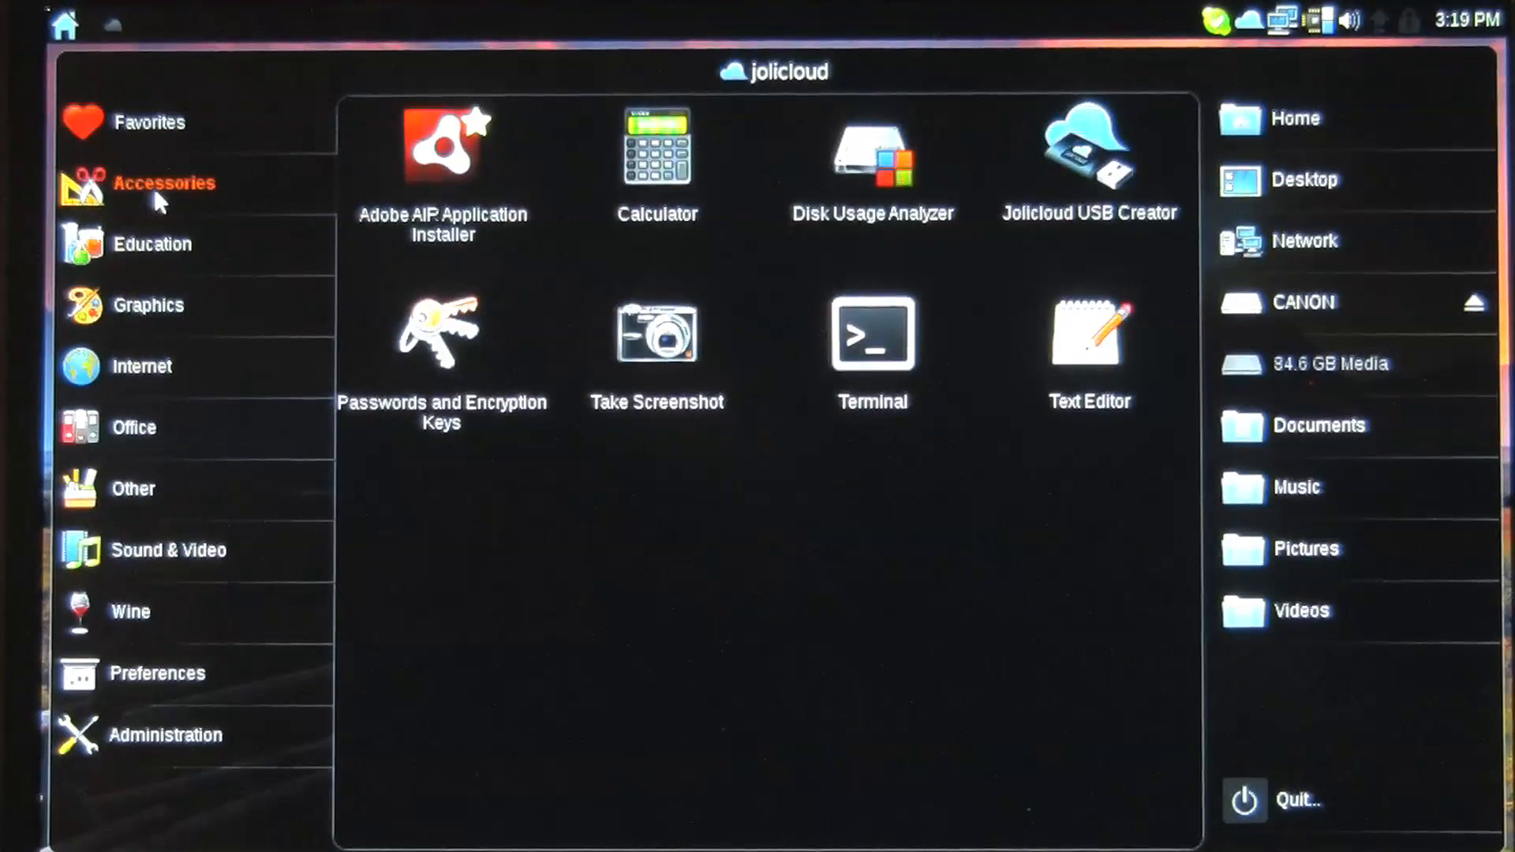
{"action": "left_click", "coordinate": [151, 243]}
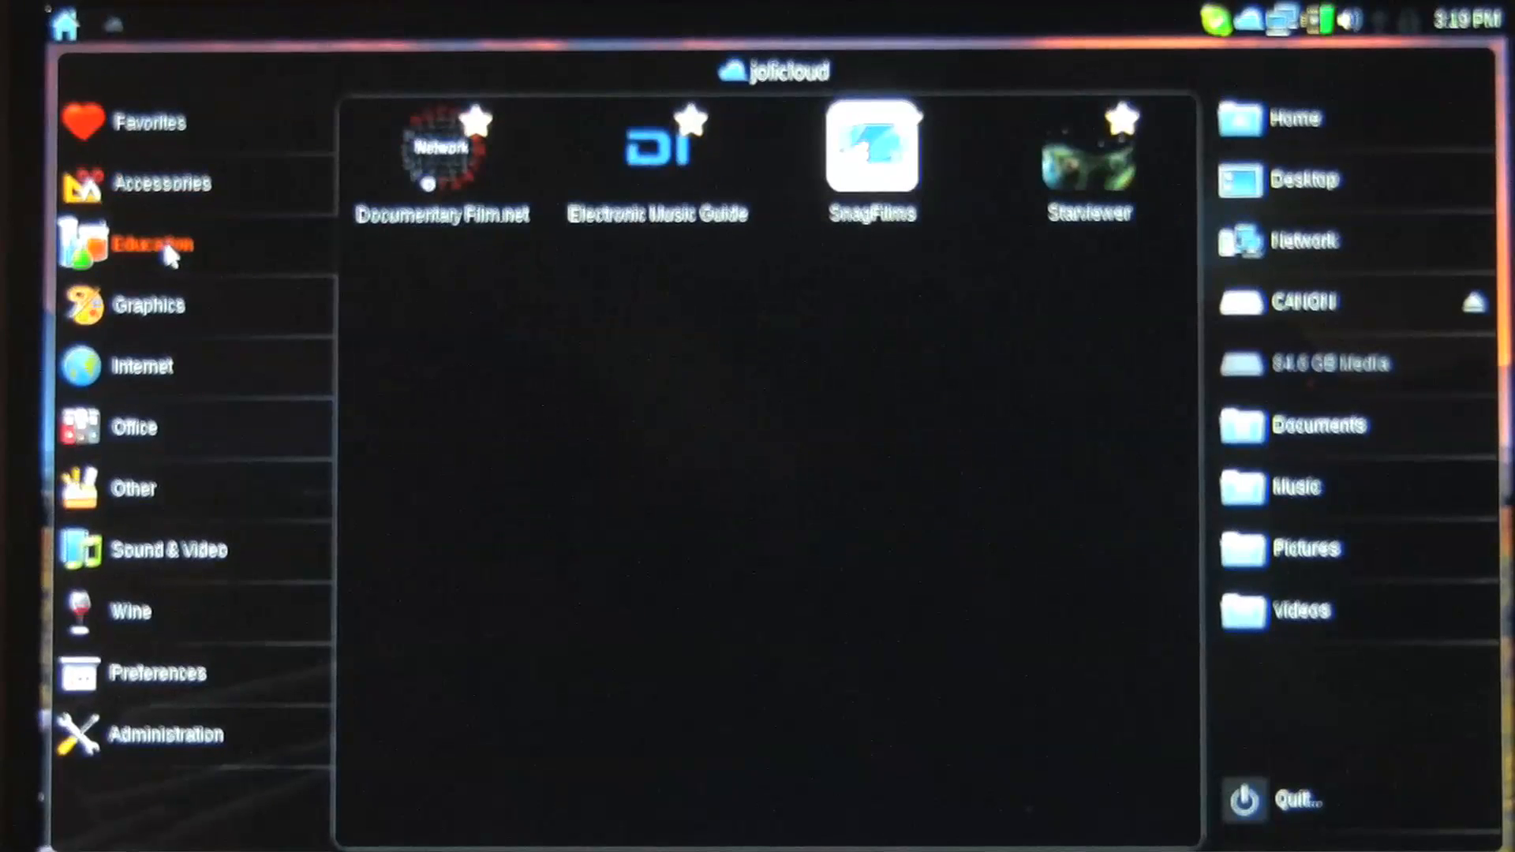
{"action": "left_click", "coordinate": [657, 145]}
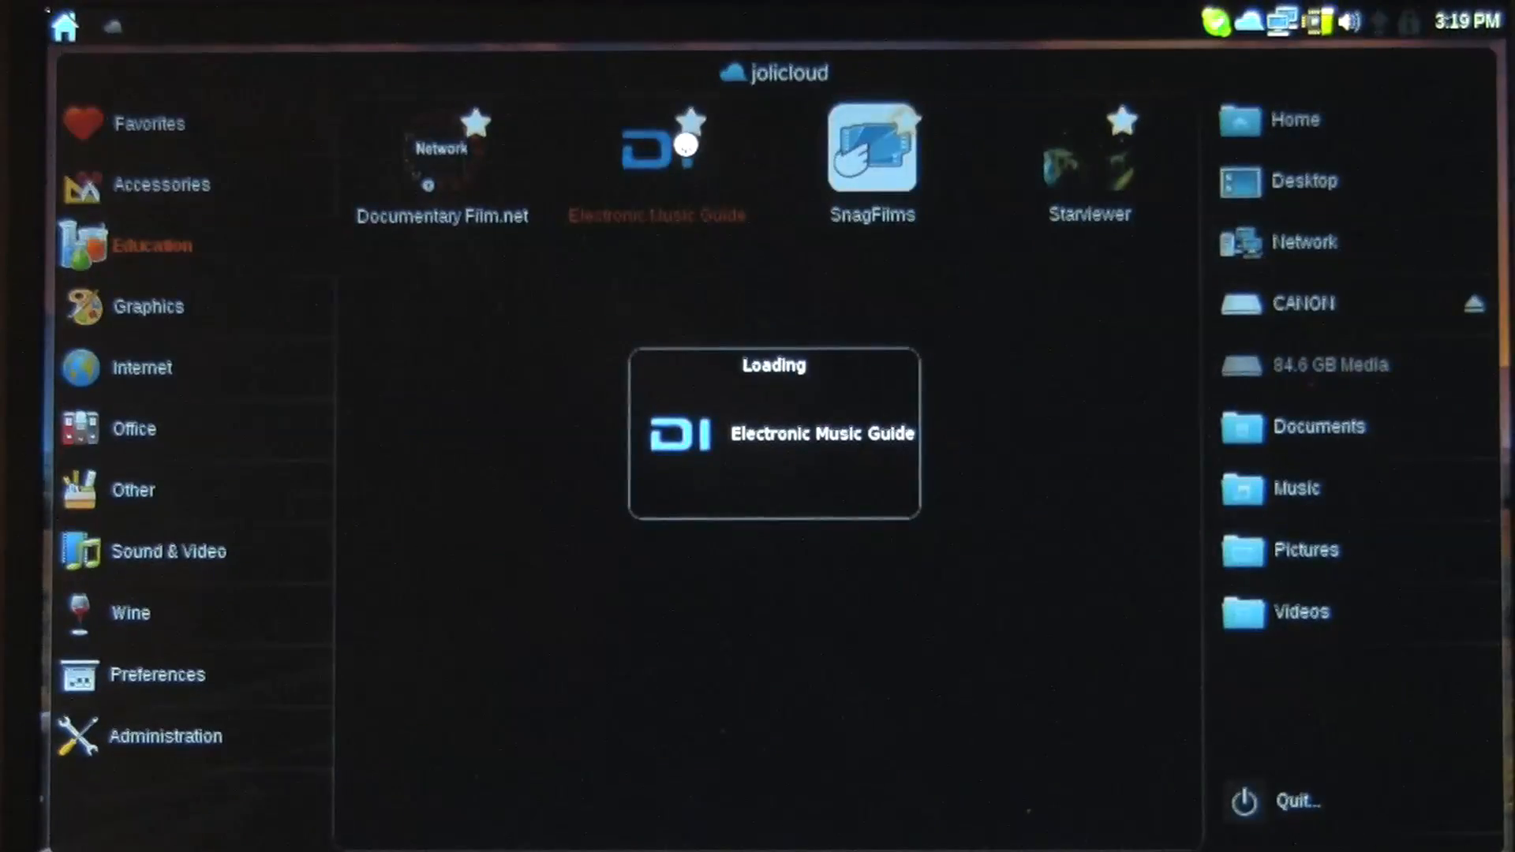
{"action": "left_click", "coordinate": [660, 145]}
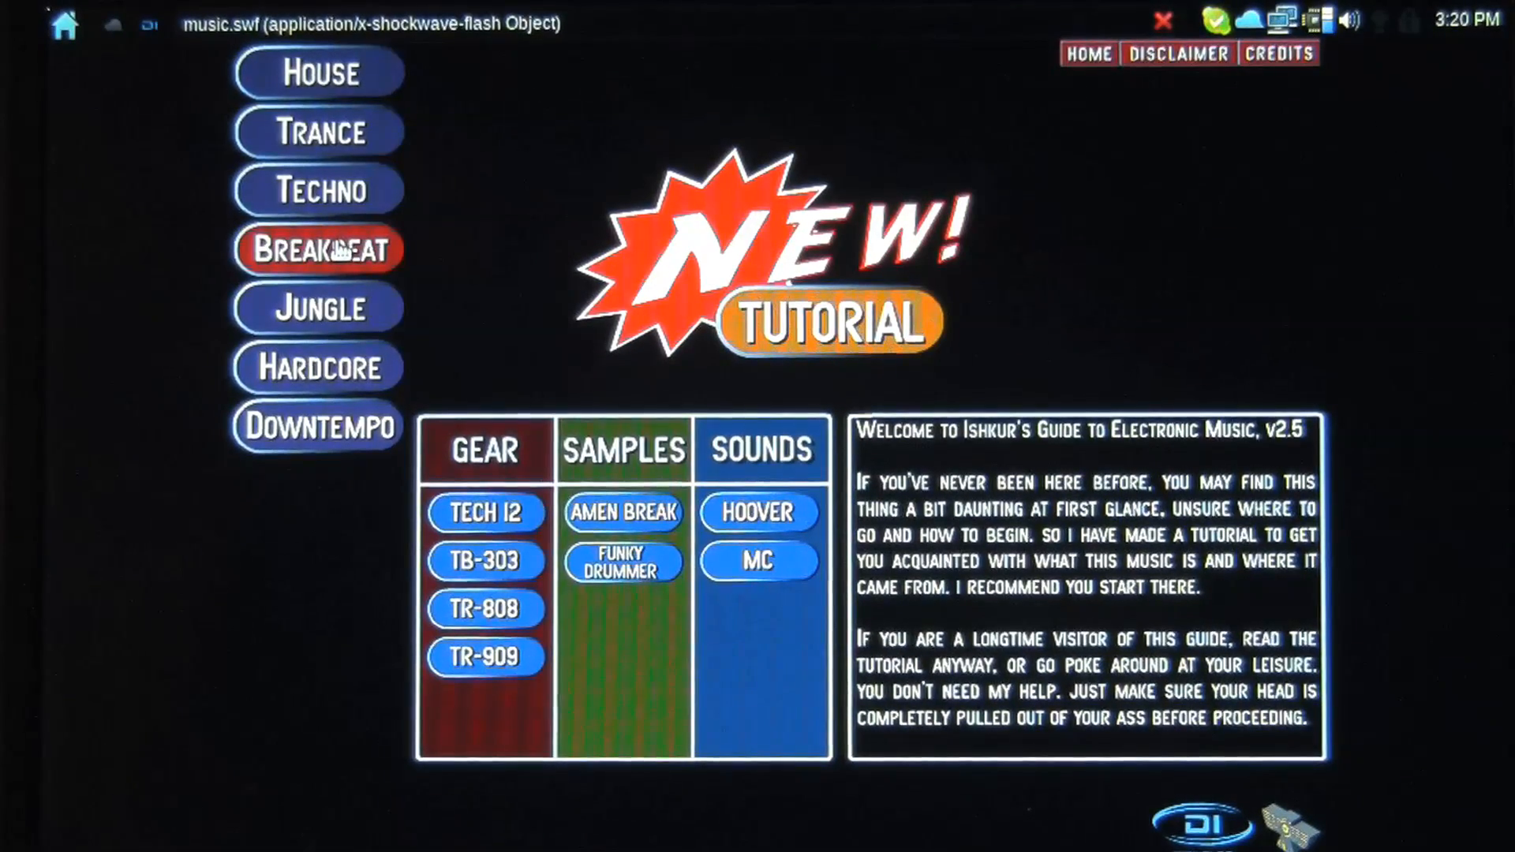
- Show the Breakbeat map's Hip Hop description and play its example tracks
{"action": "left_click", "coordinate": [317, 248]}
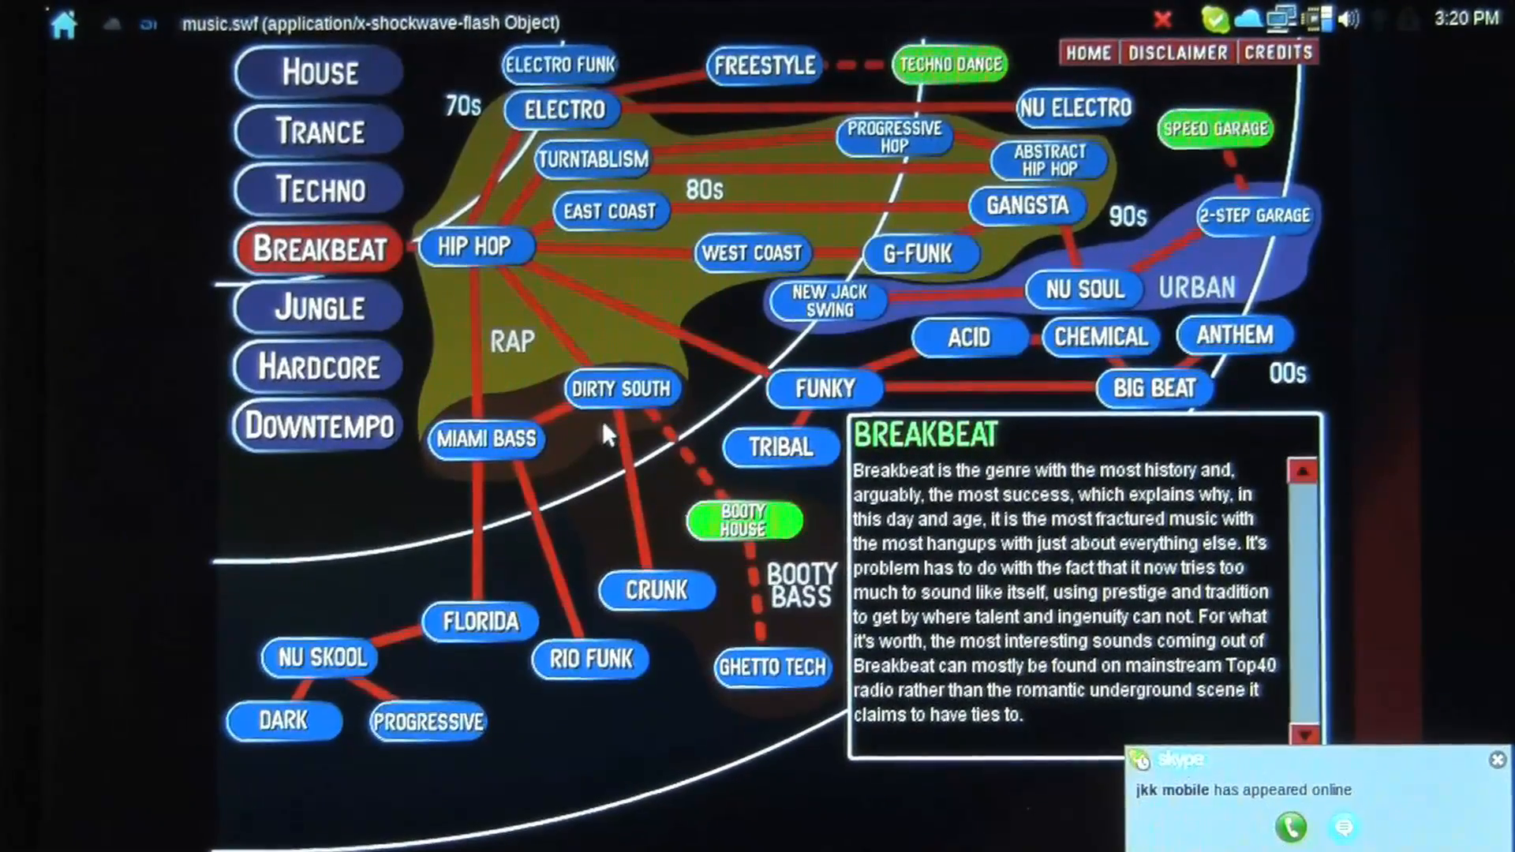
{"action": "left_click", "coordinate": [473, 247]}
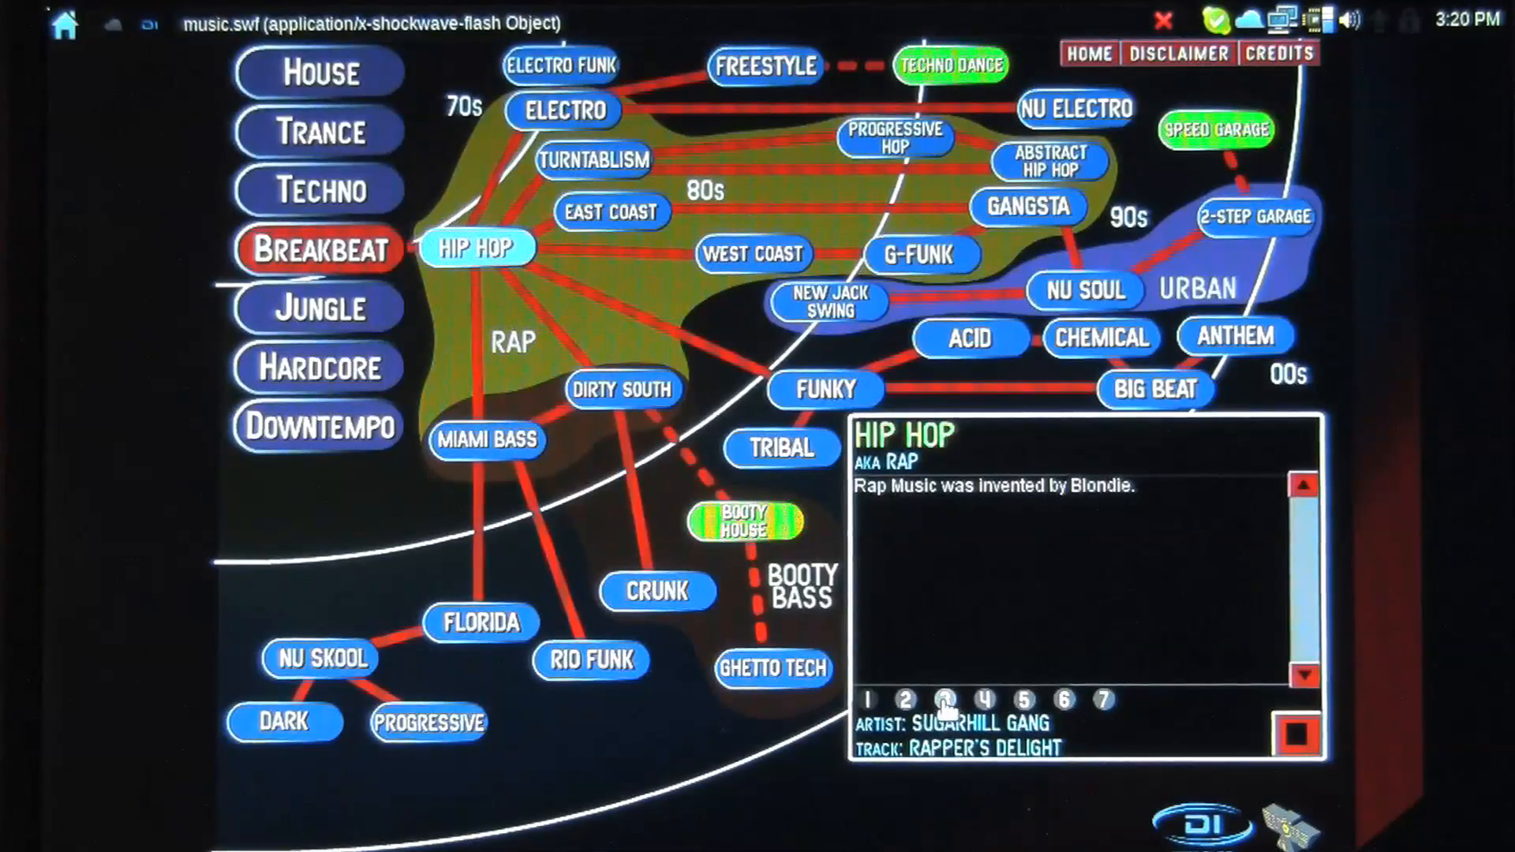
{"action": "left_click", "coordinate": [1023, 699]}
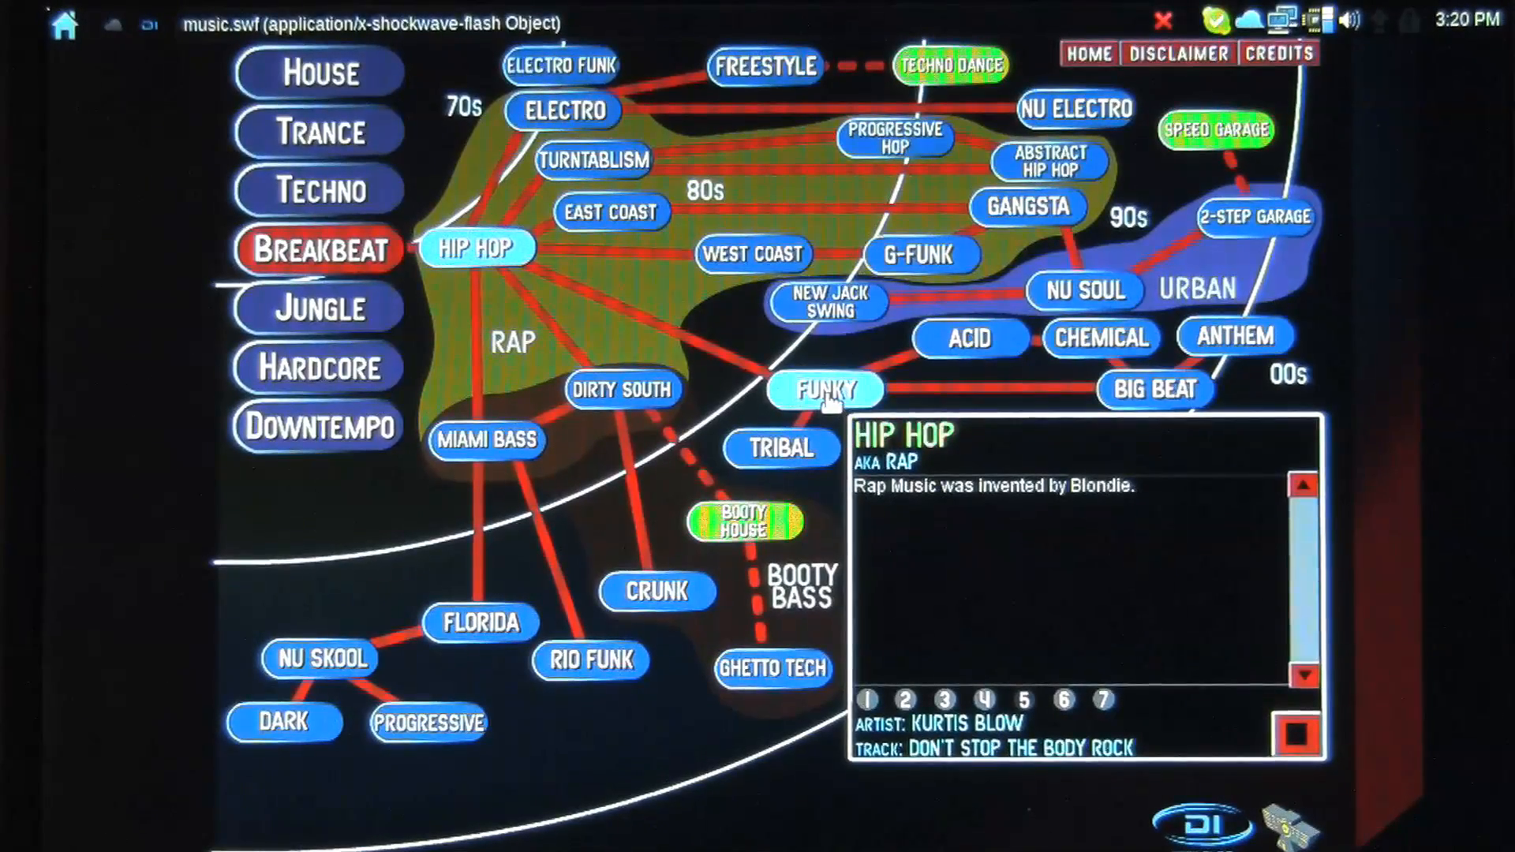
- Show the Funky Breaks description and play different example tracks
{"action": "left_click", "coordinate": [824, 390]}
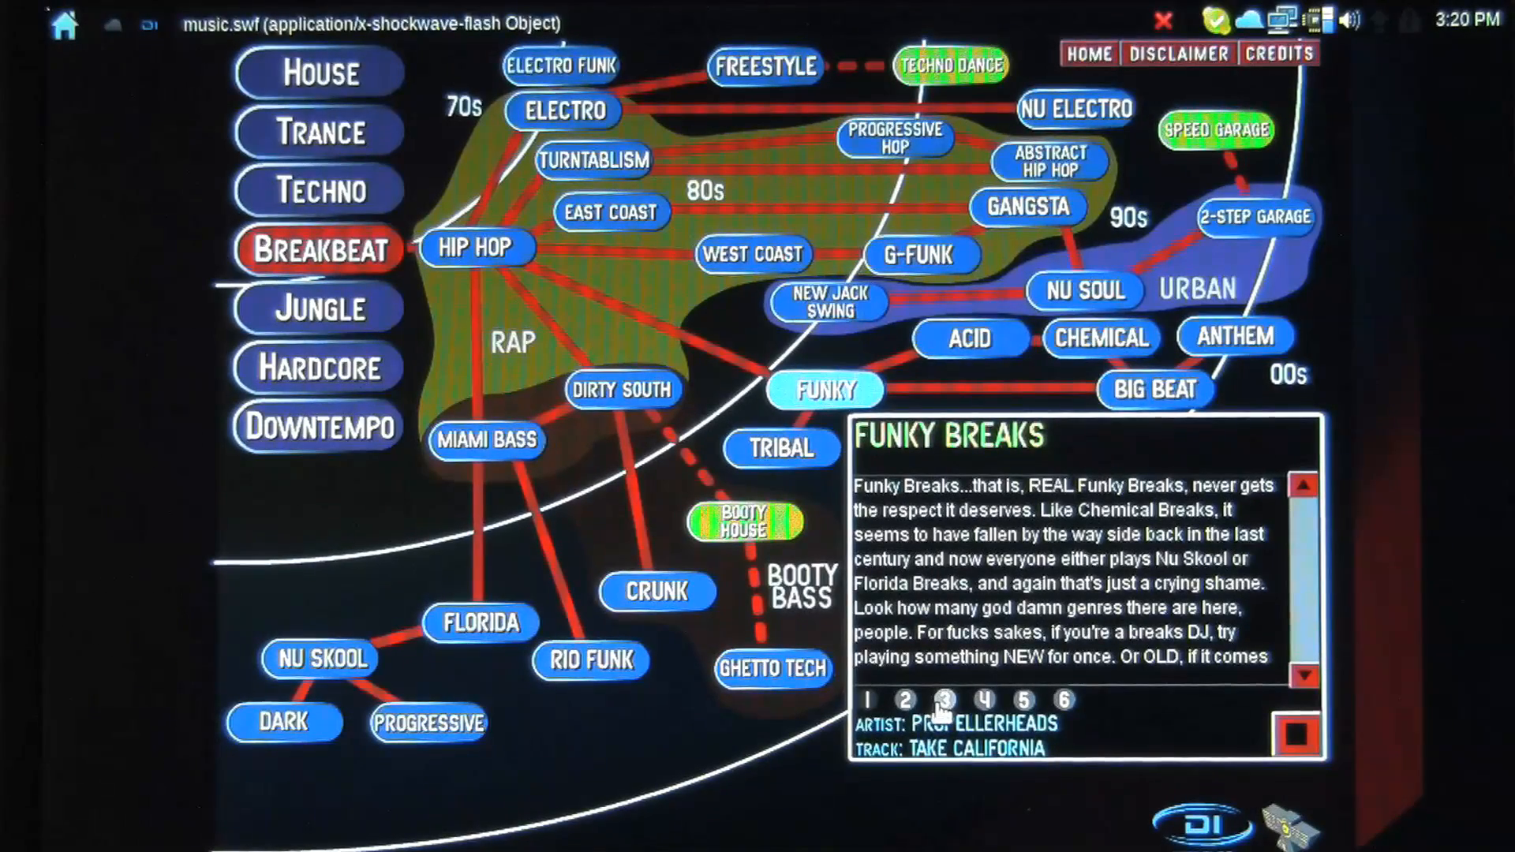
{"action": "left_click", "coordinate": [943, 701]}
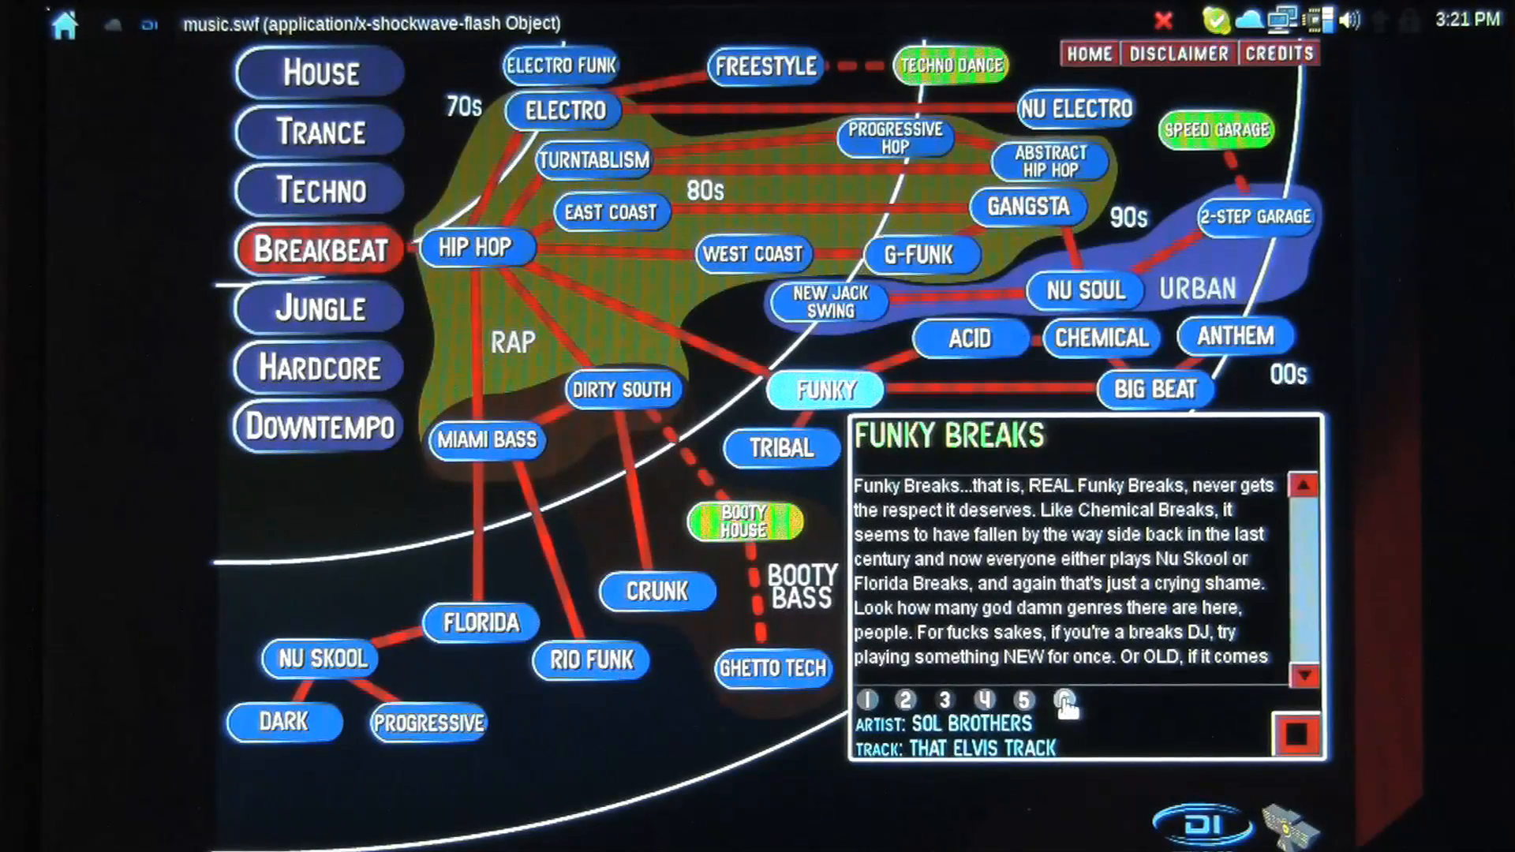
{"action": "left_click", "coordinate": [1063, 700]}
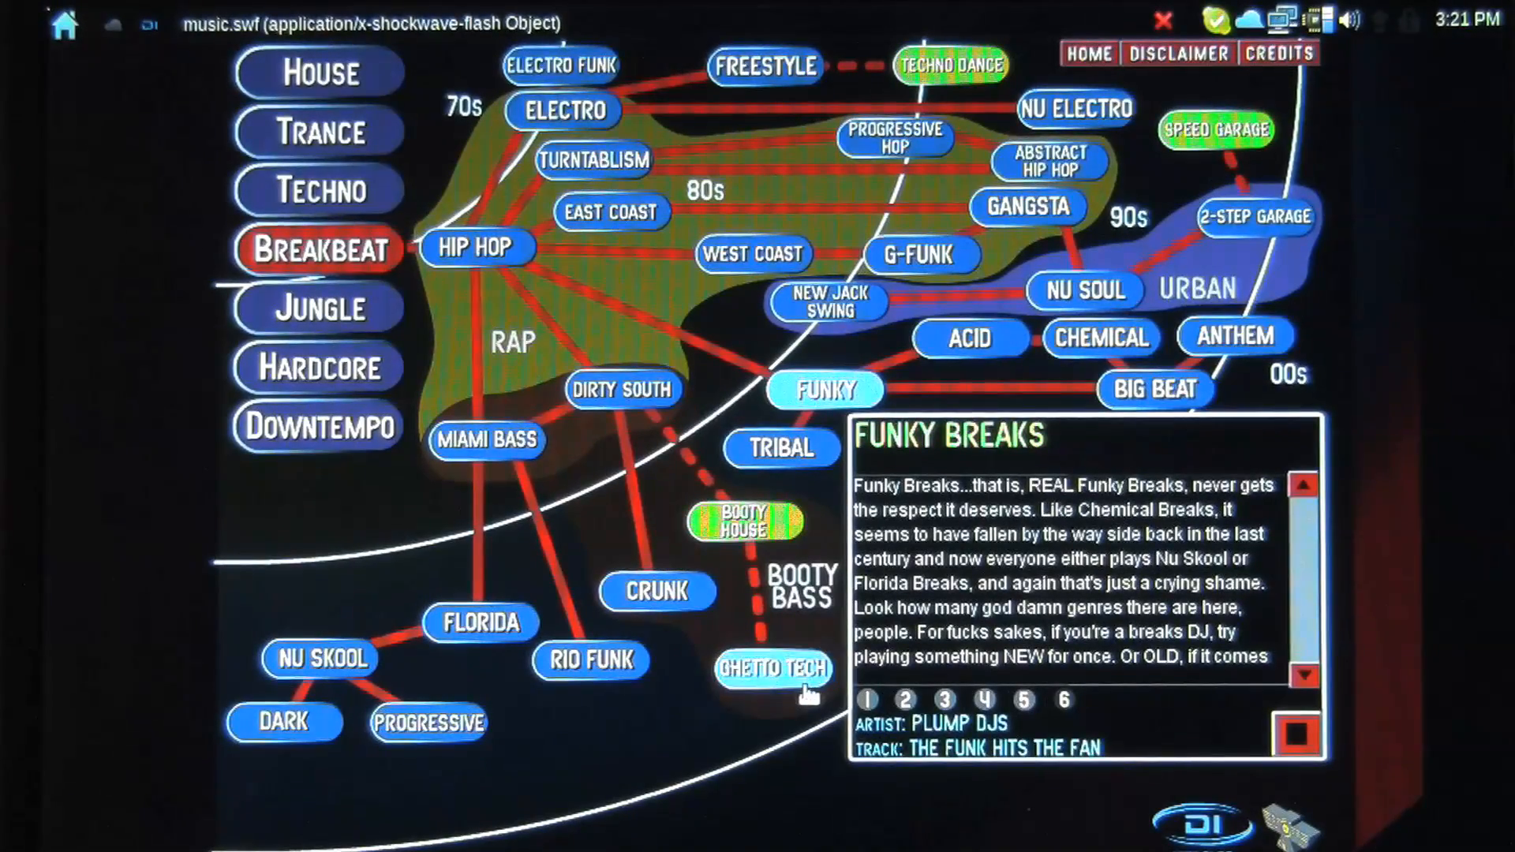
{"action": "mouse_move", "coordinate": [914, 290]}
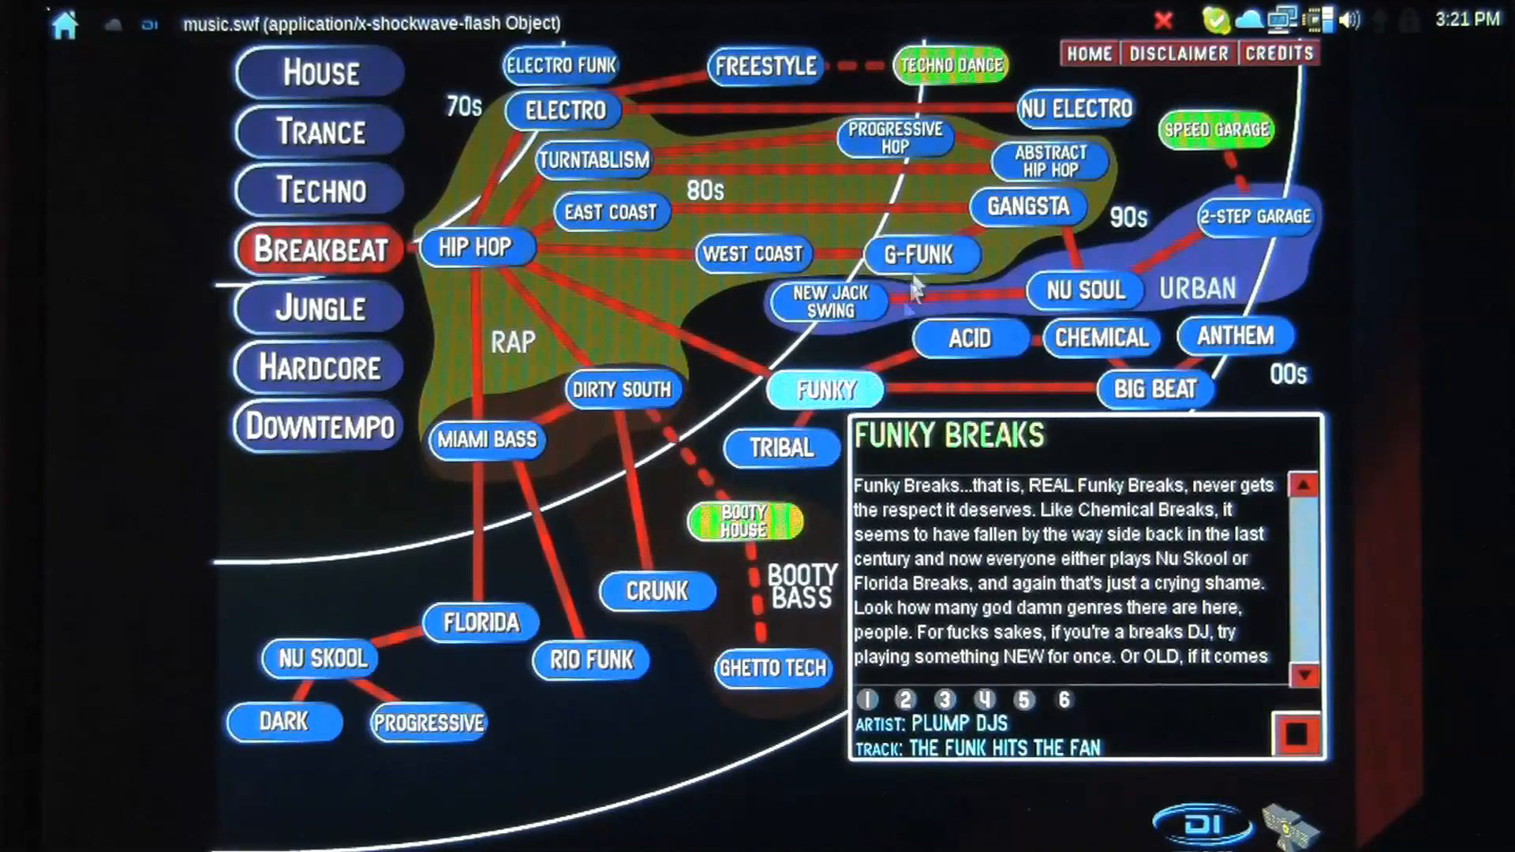
- Browse the House and Downtempo maps, reading about Sound Collage and French Pop
{"action": "left_click", "coordinate": [318, 71]}
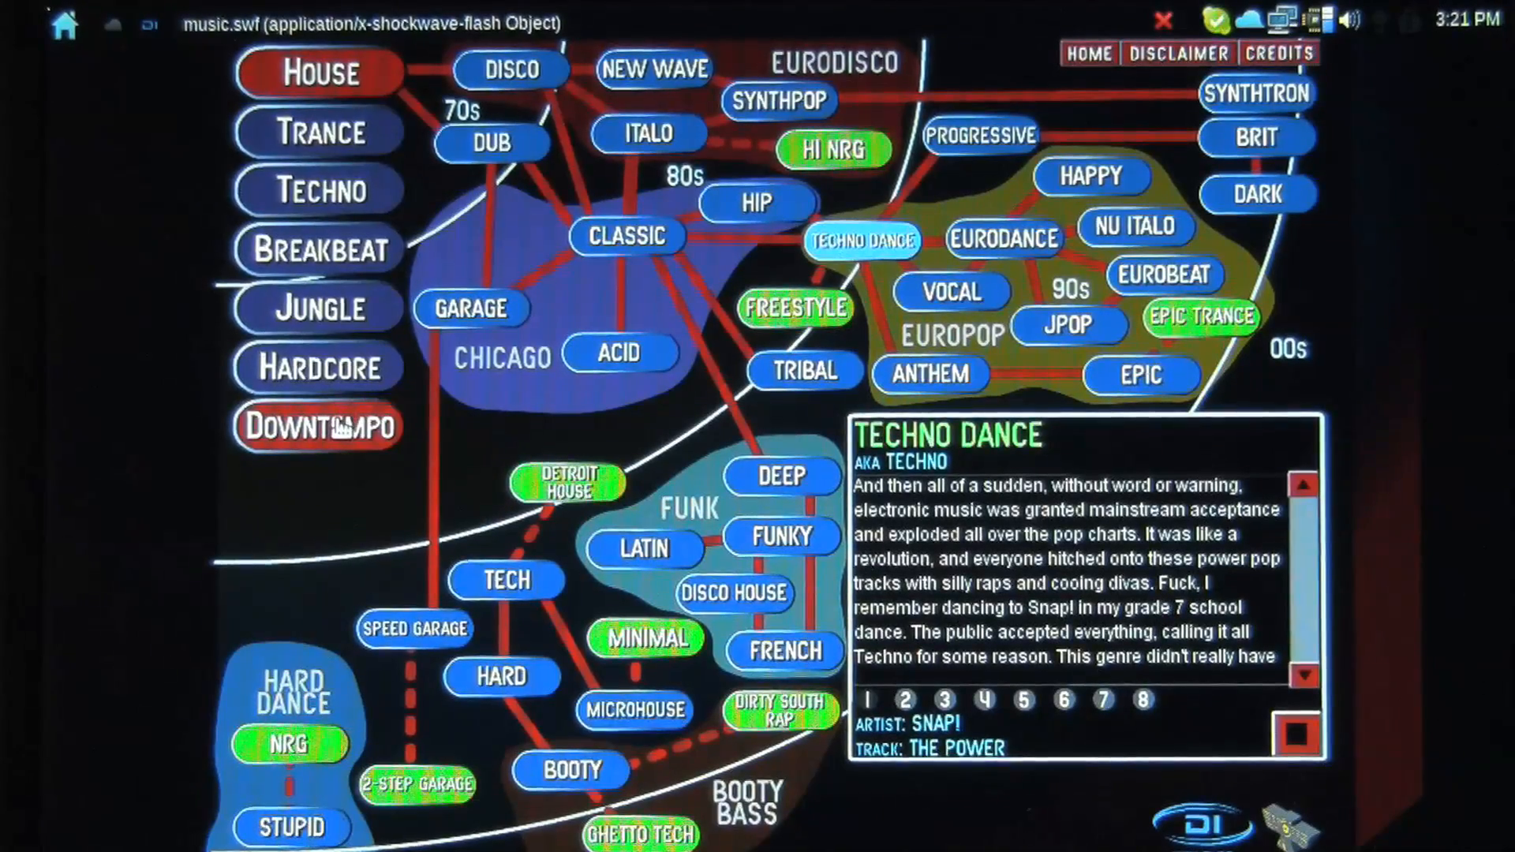
{"action": "left_click", "coordinate": [319, 426]}
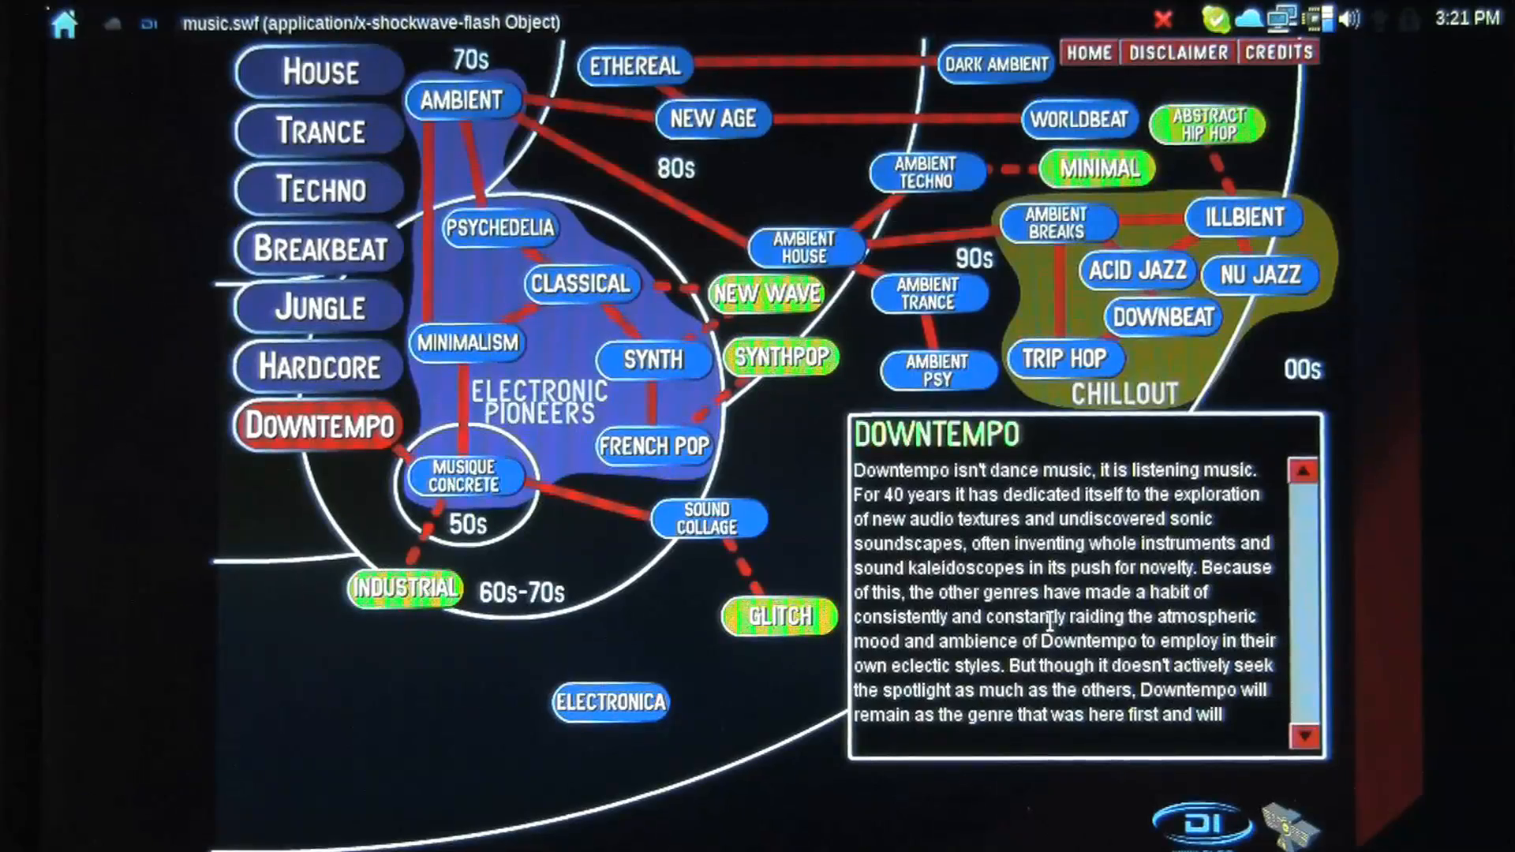
{"action": "mouse_move", "coordinate": [708, 519]}
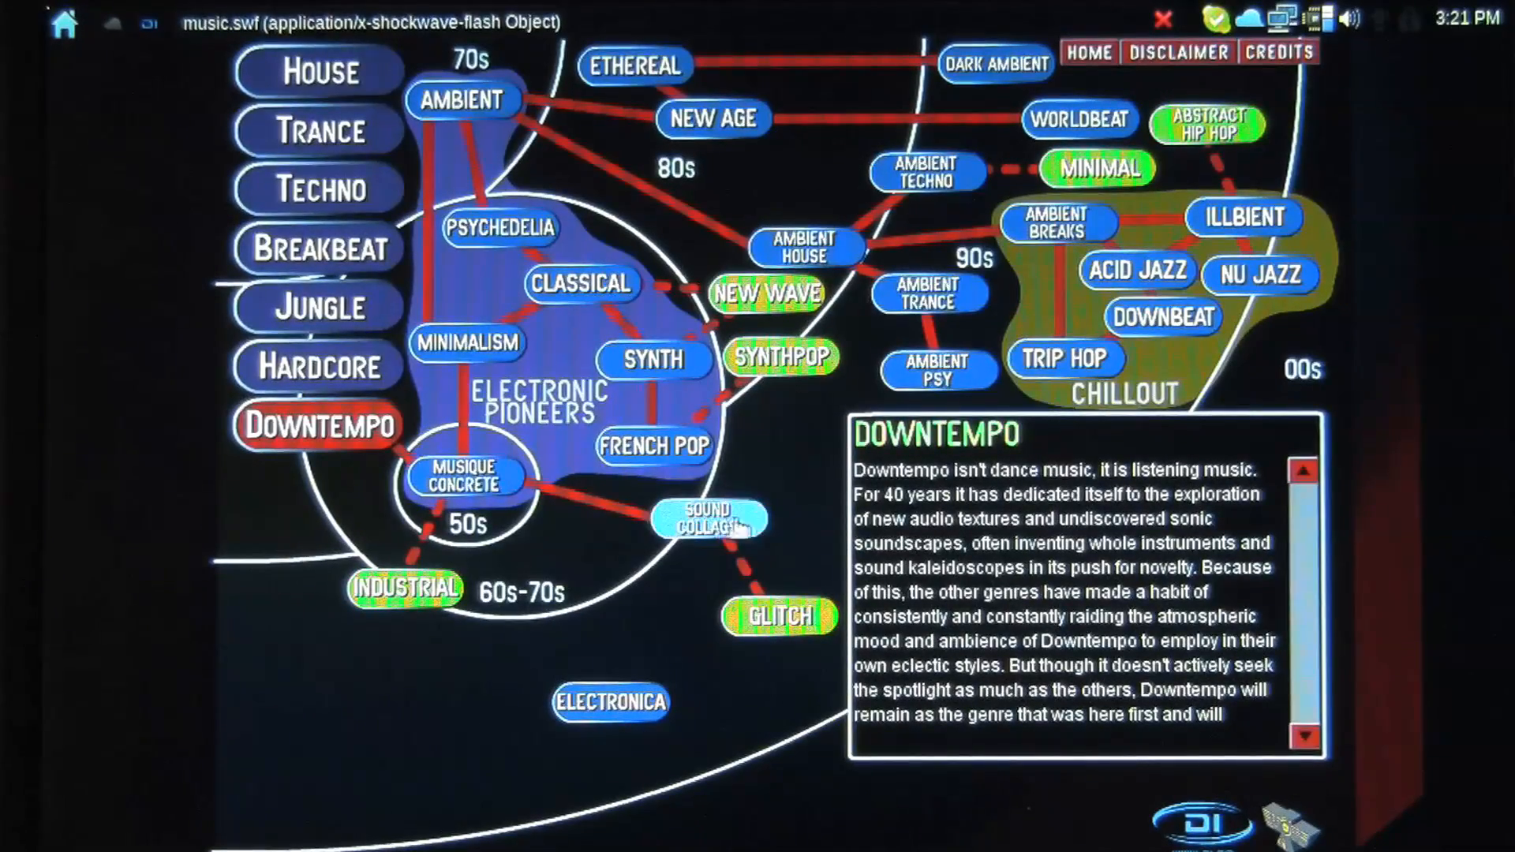
{"action": "left_click", "coordinate": [709, 519]}
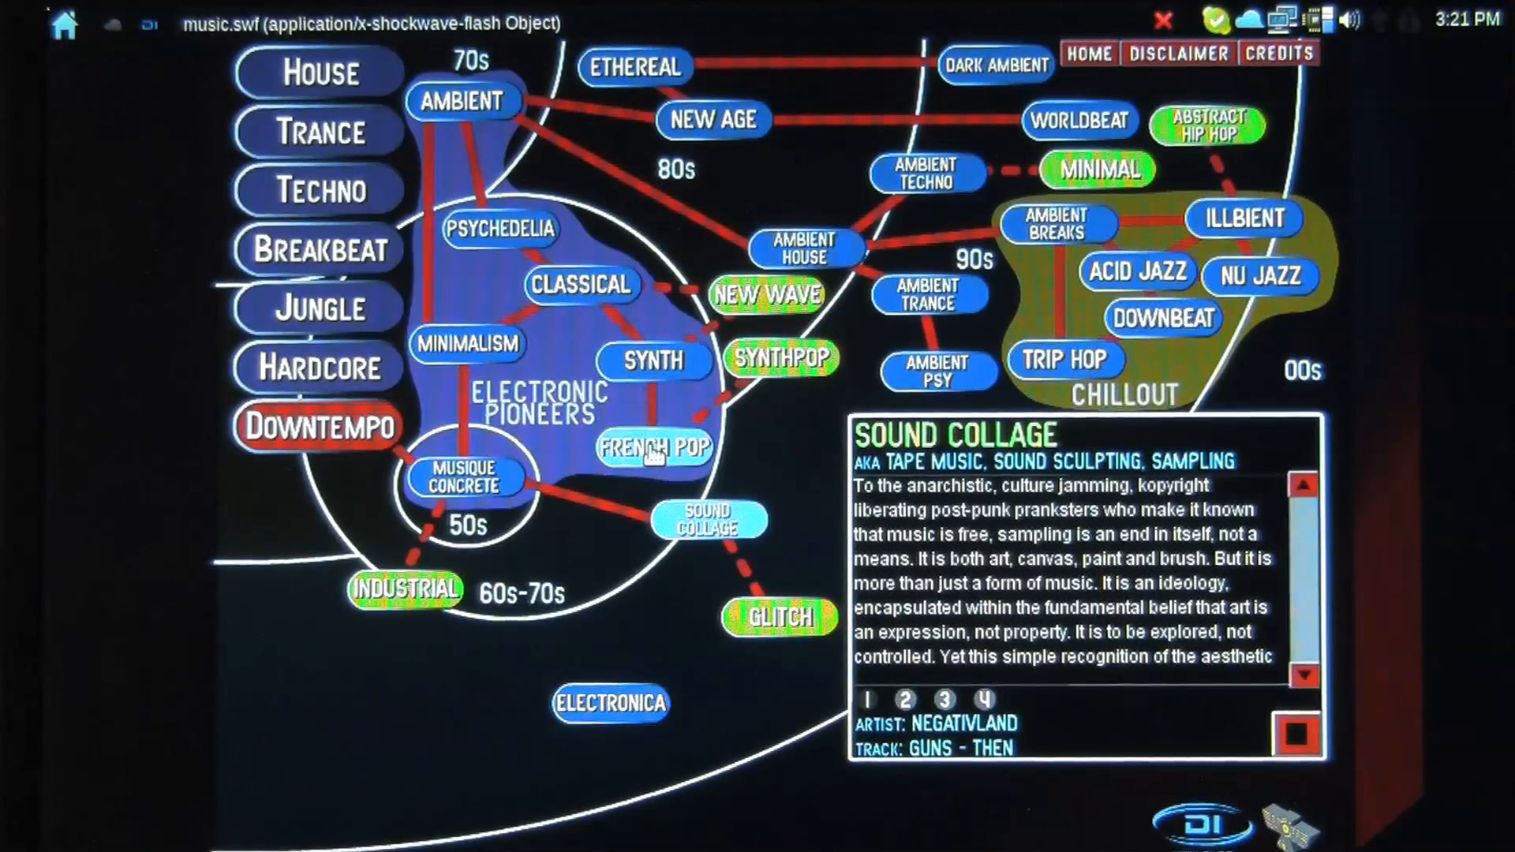
{"action": "left_click", "coordinate": [652, 450]}
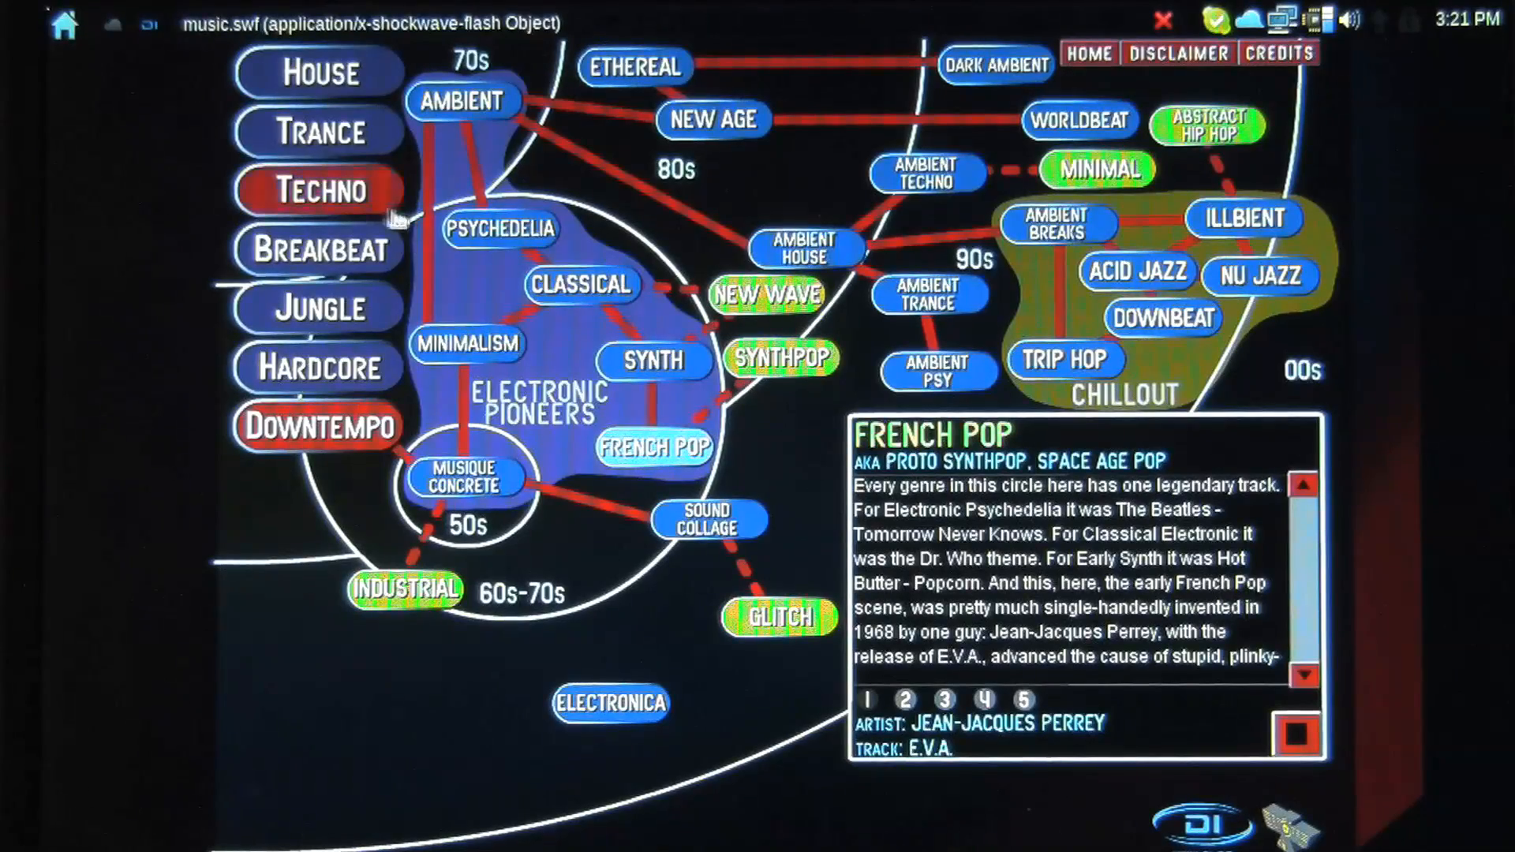
- View the Trance map and close the guide, returning to the launcher's Education apps
{"action": "left_click", "coordinate": [316, 132]}
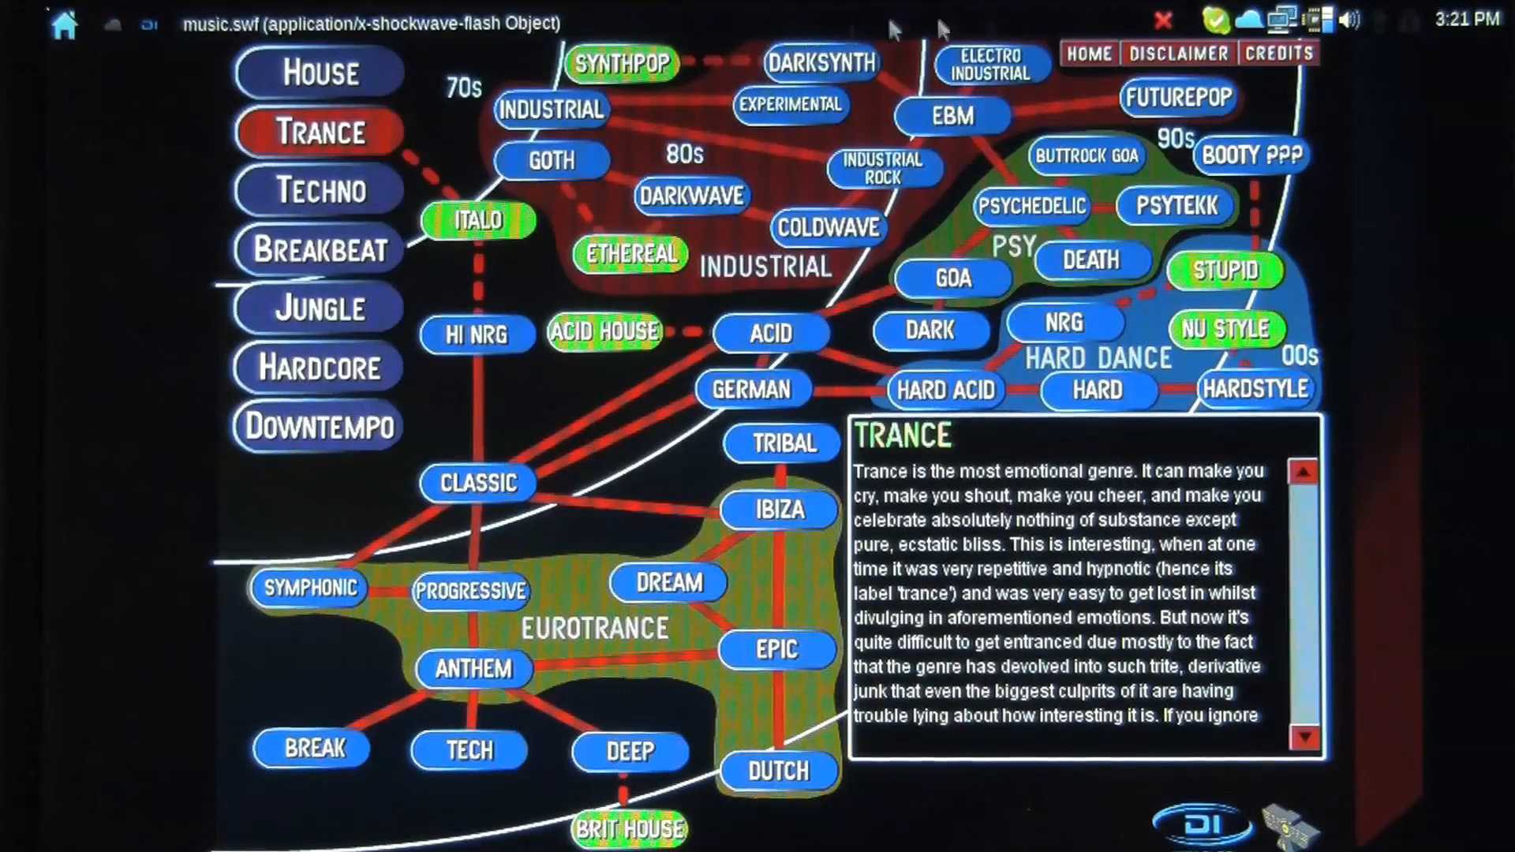
{"action": "left_click", "coordinate": [64, 23]}
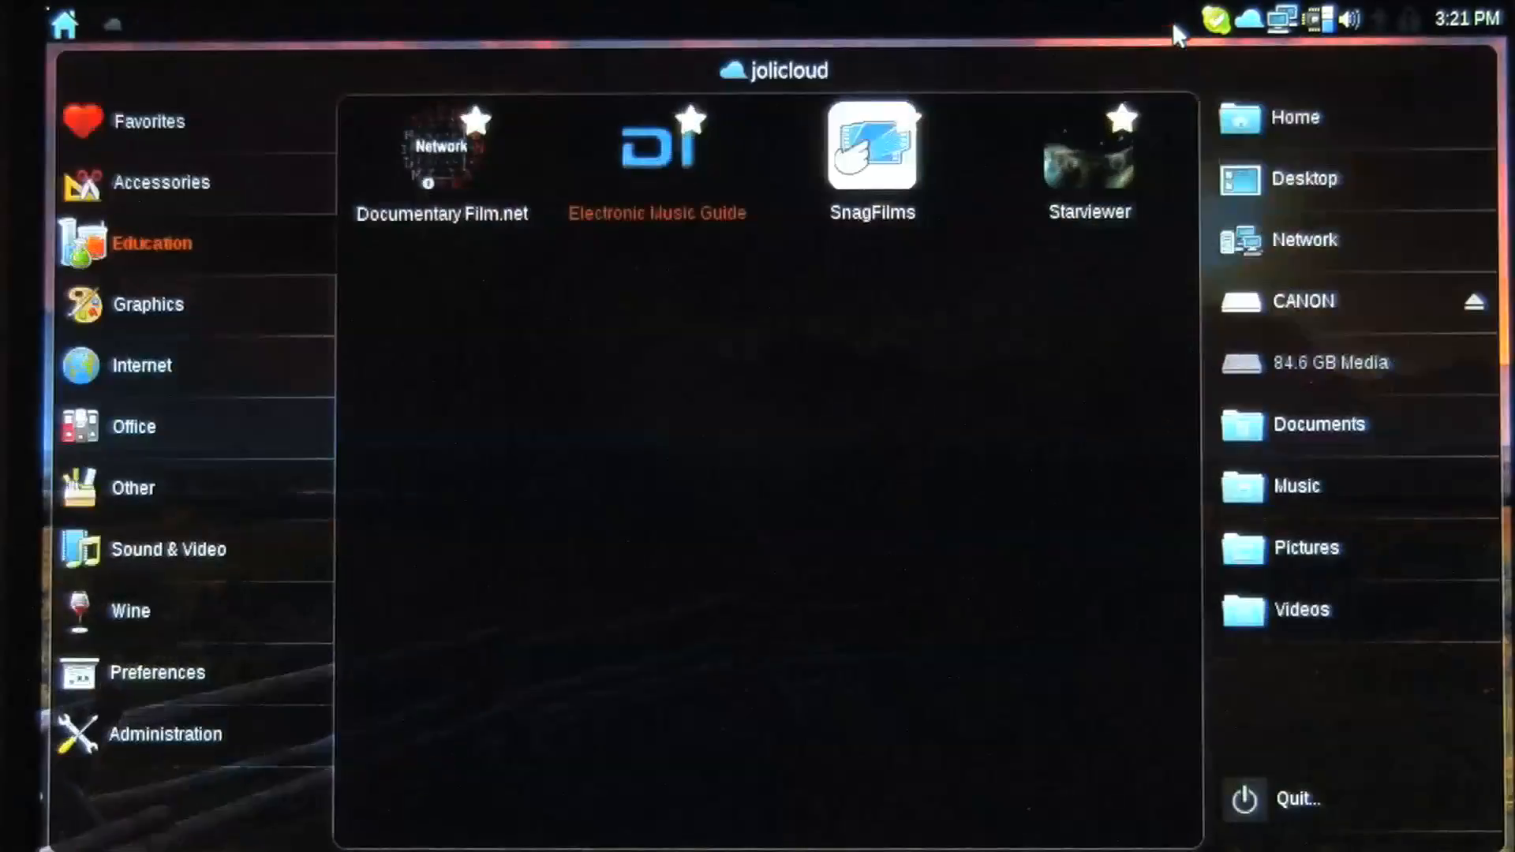